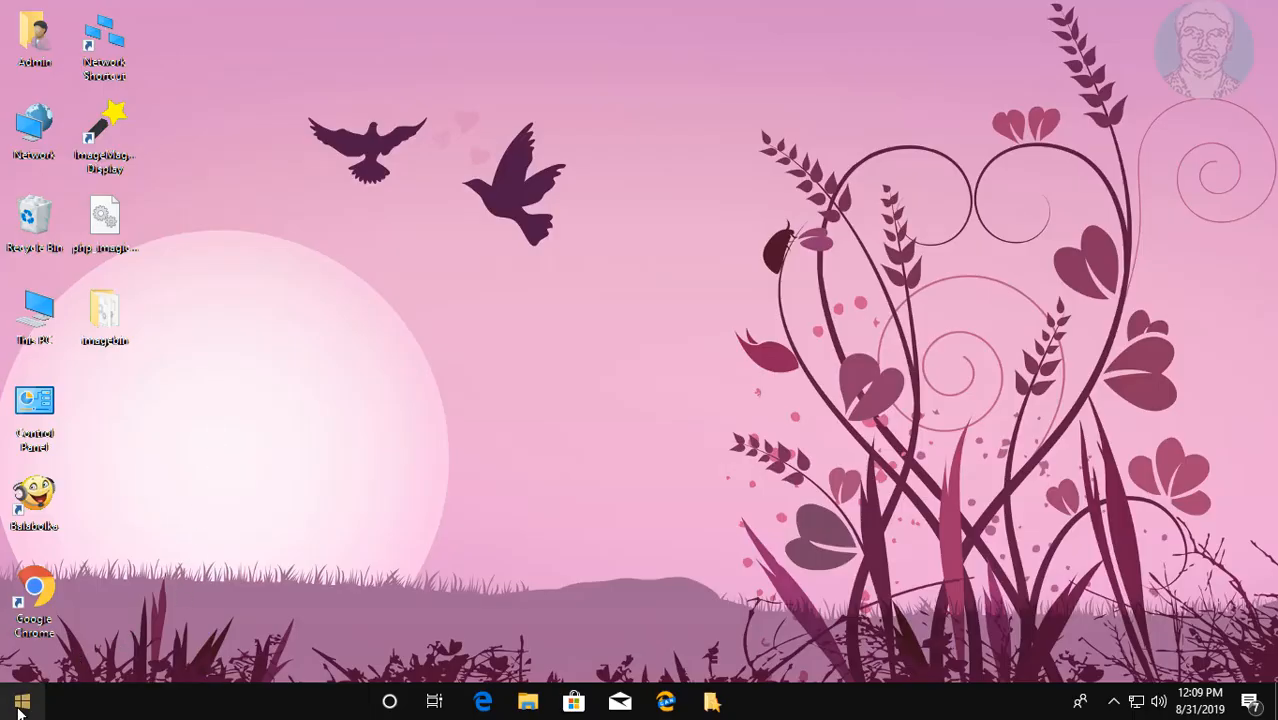
Step: Launch Windows Settings from the Start menu and scroll to the Update & Security category
{"action": "left_click", "coordinate": [22, 700]}
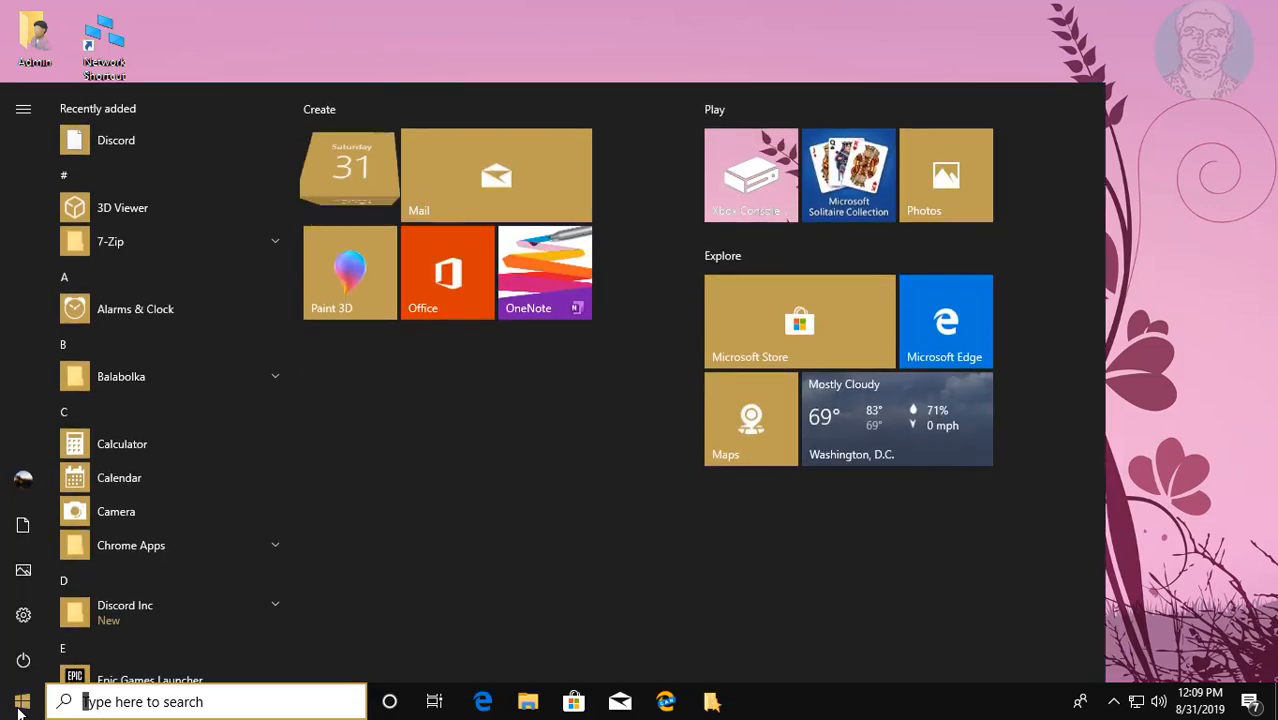
{"action": "mouse_move", "coordinate": [24, 616]}
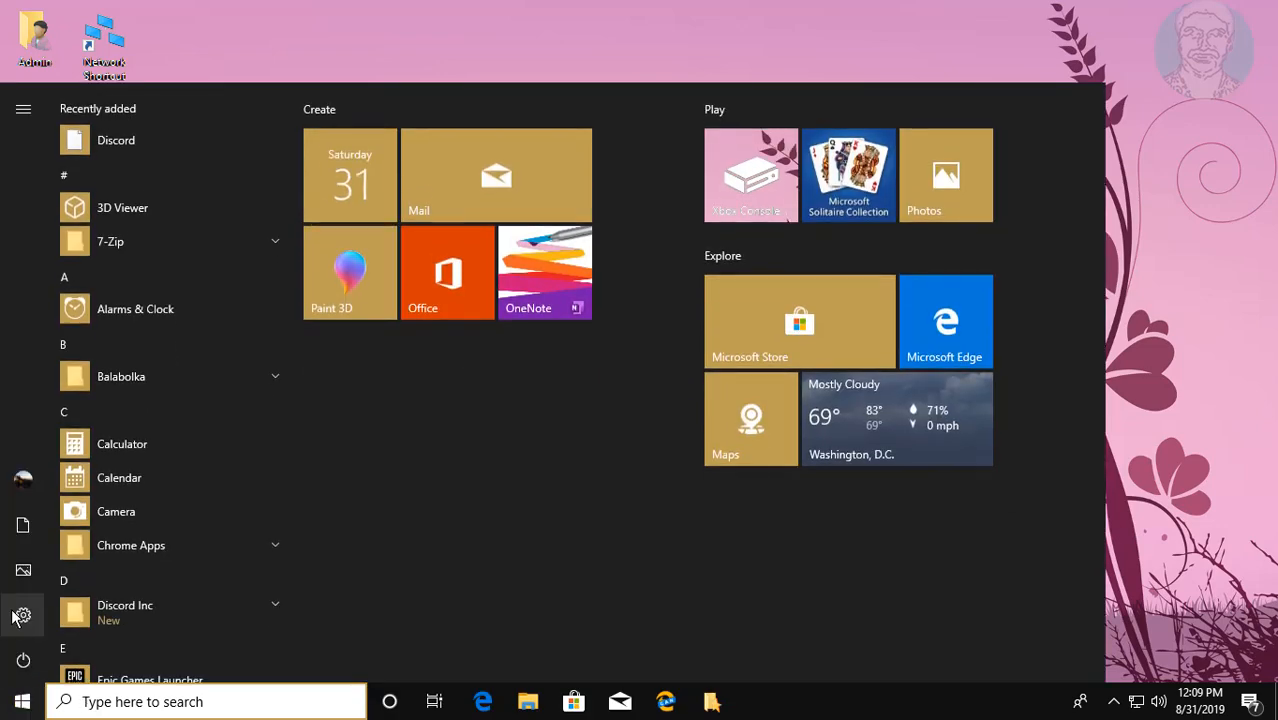
{"action": "left_click", "coordinate": [22, 616]}
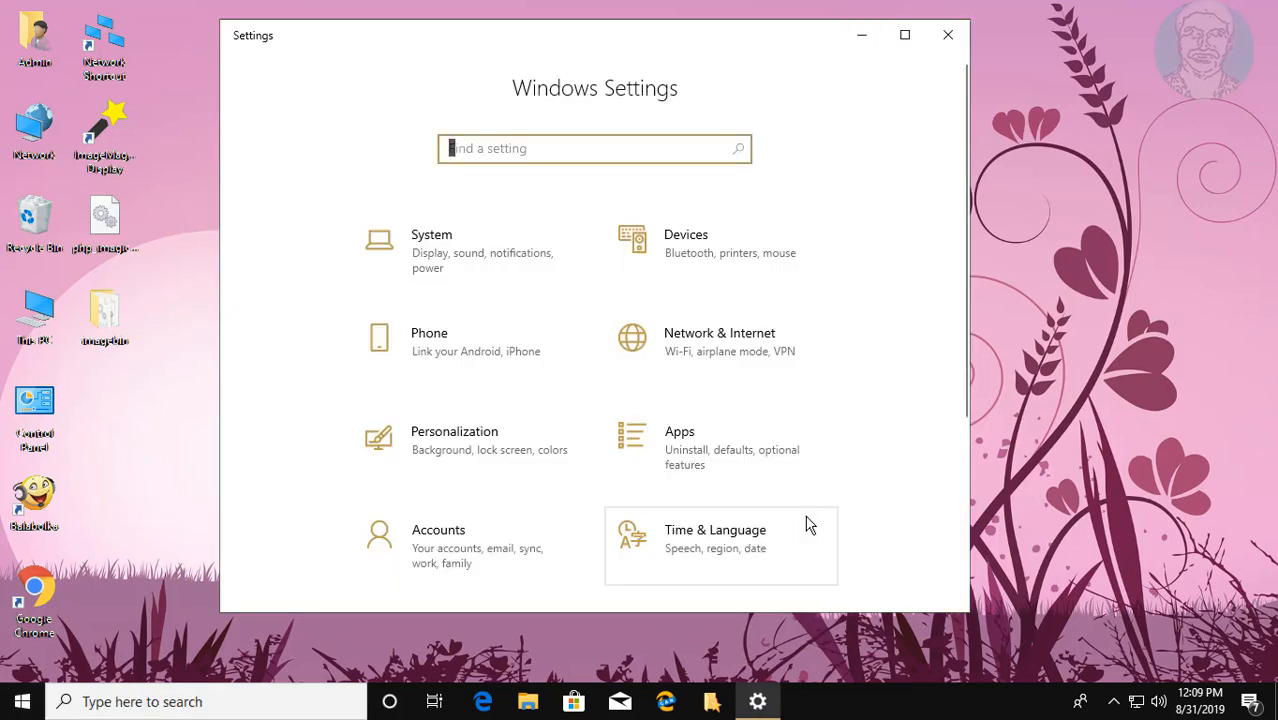
{"action": "scroll", "scroll_direction": "down", "scroll_amount": 3}
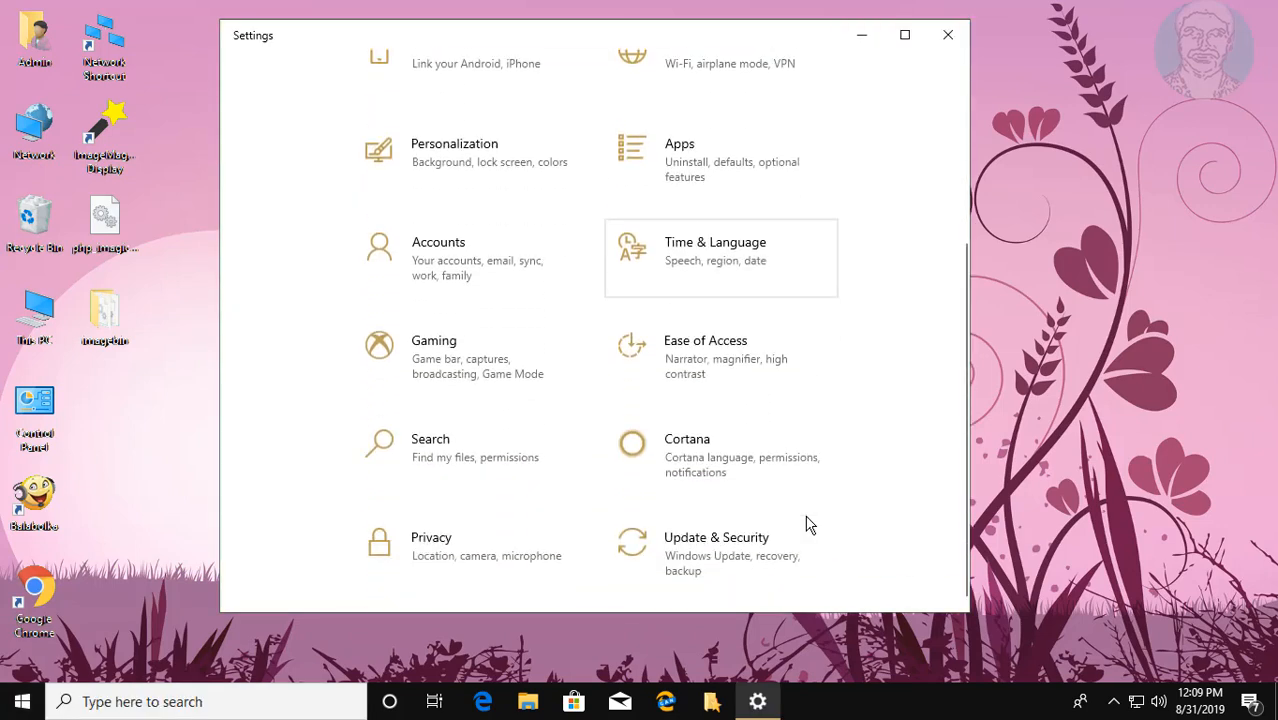
{"action": "mouse_move", "coordinate": [756, 564]}
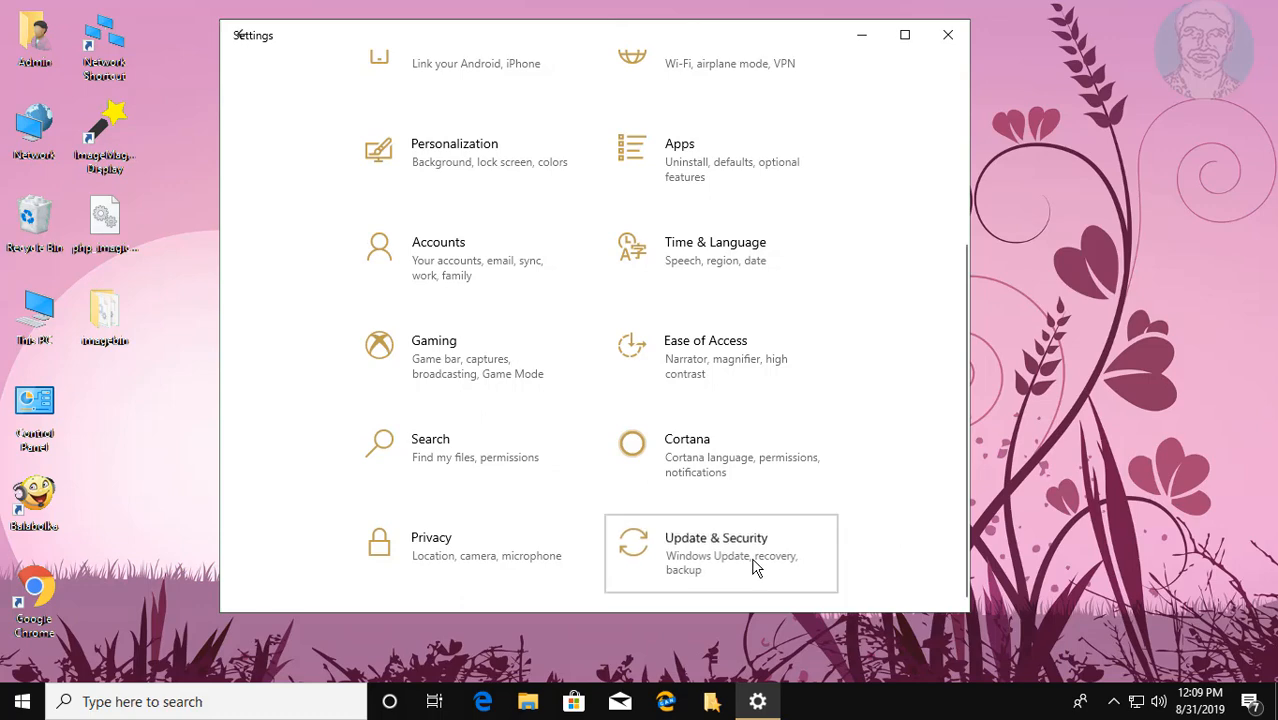
Step: Go to Update & Security and show its Windows Security page
{"action": "left_click", "coordinate": [716, 552]}
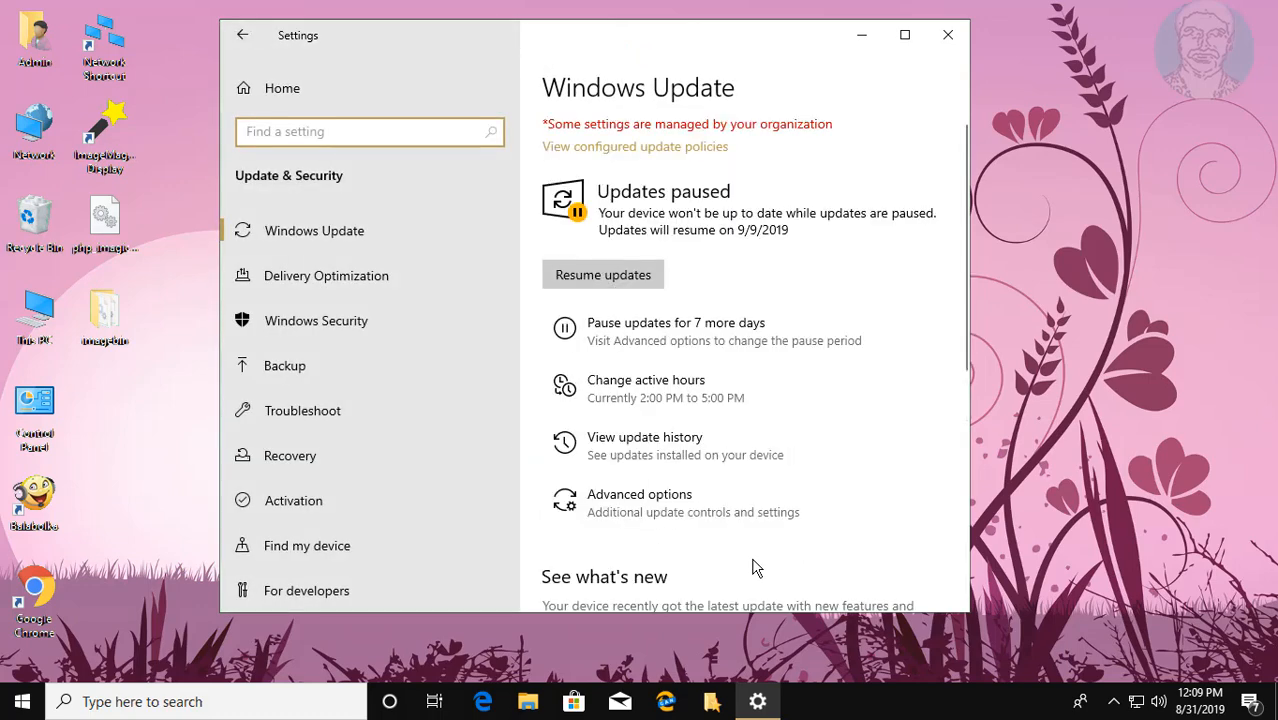
{"action": "mouse_move", "coordinate": [340, 238]}
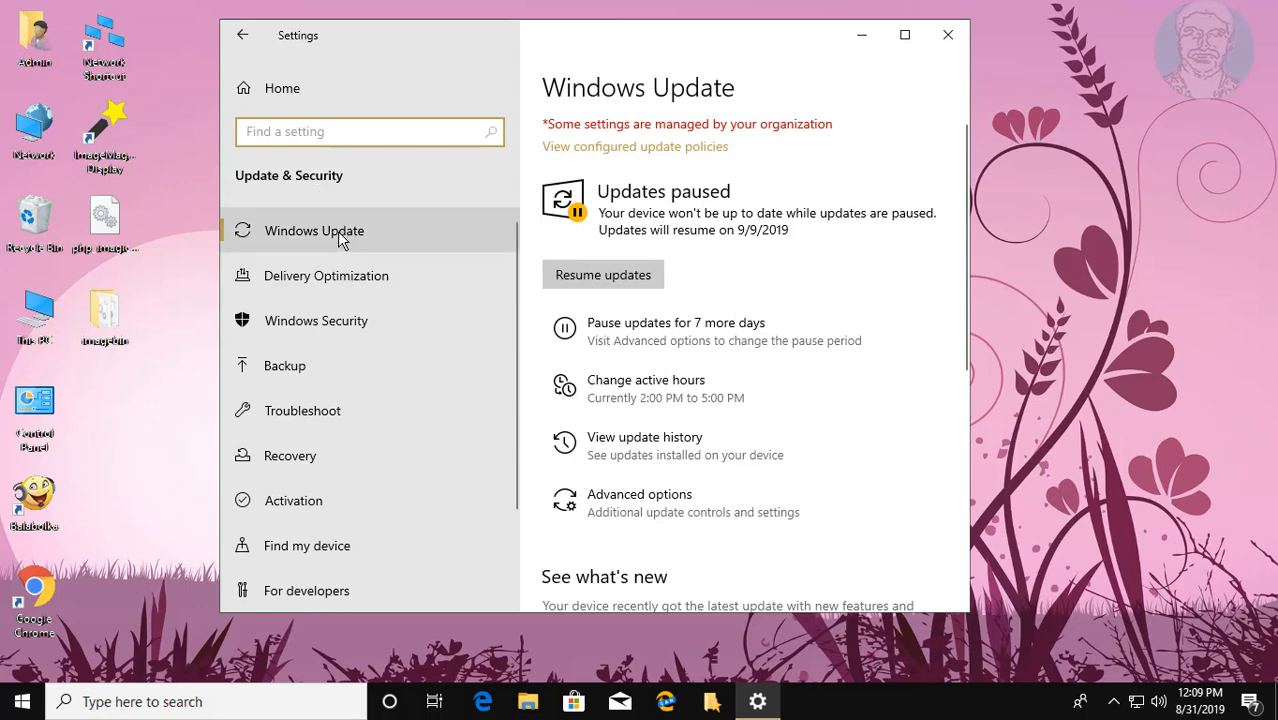
{"action": "mouse_move", "coordinate": [316, 320]}
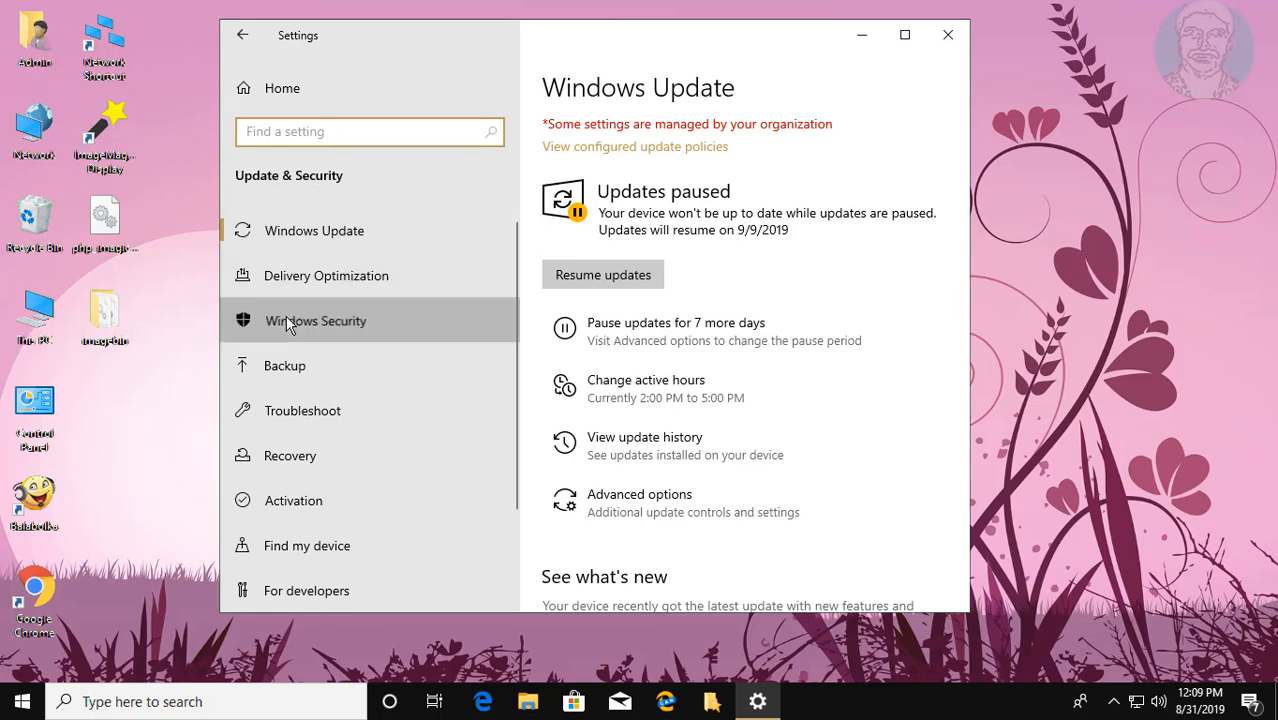
{"action": "left_click", "coordinate": [316, 320]}
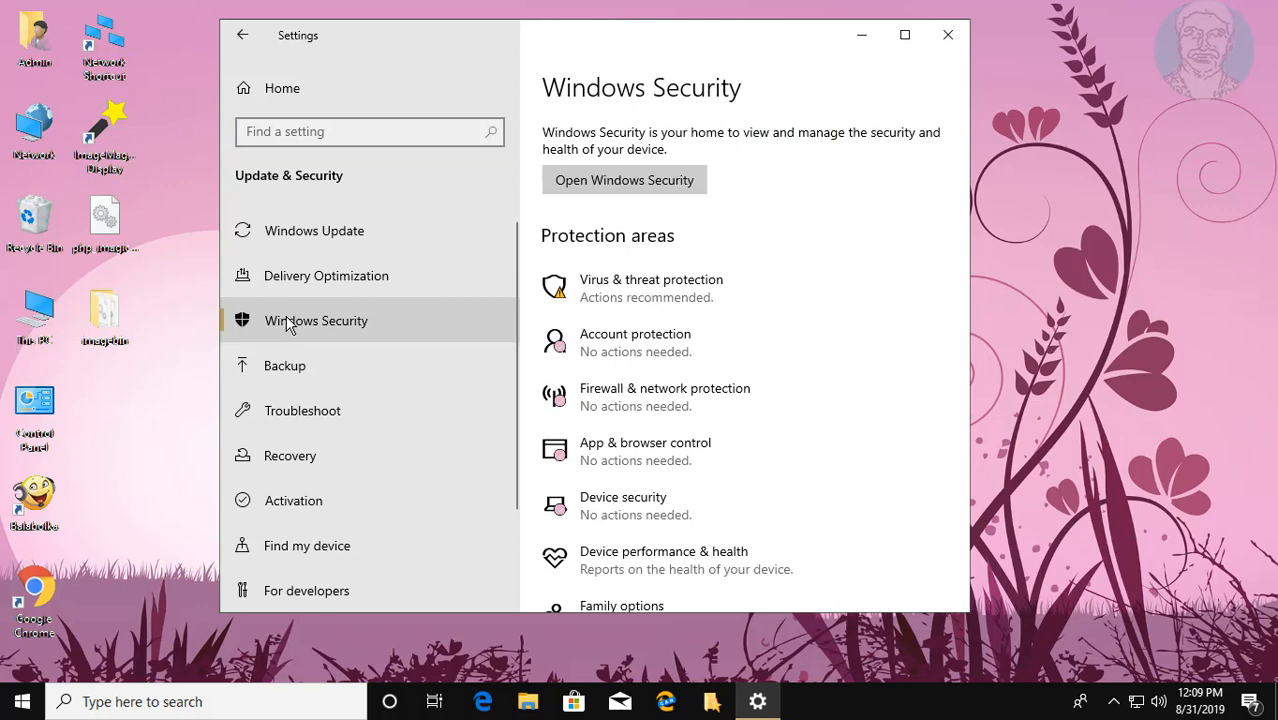
{"action": "mouse_move", "coordinate": [624, 180]}
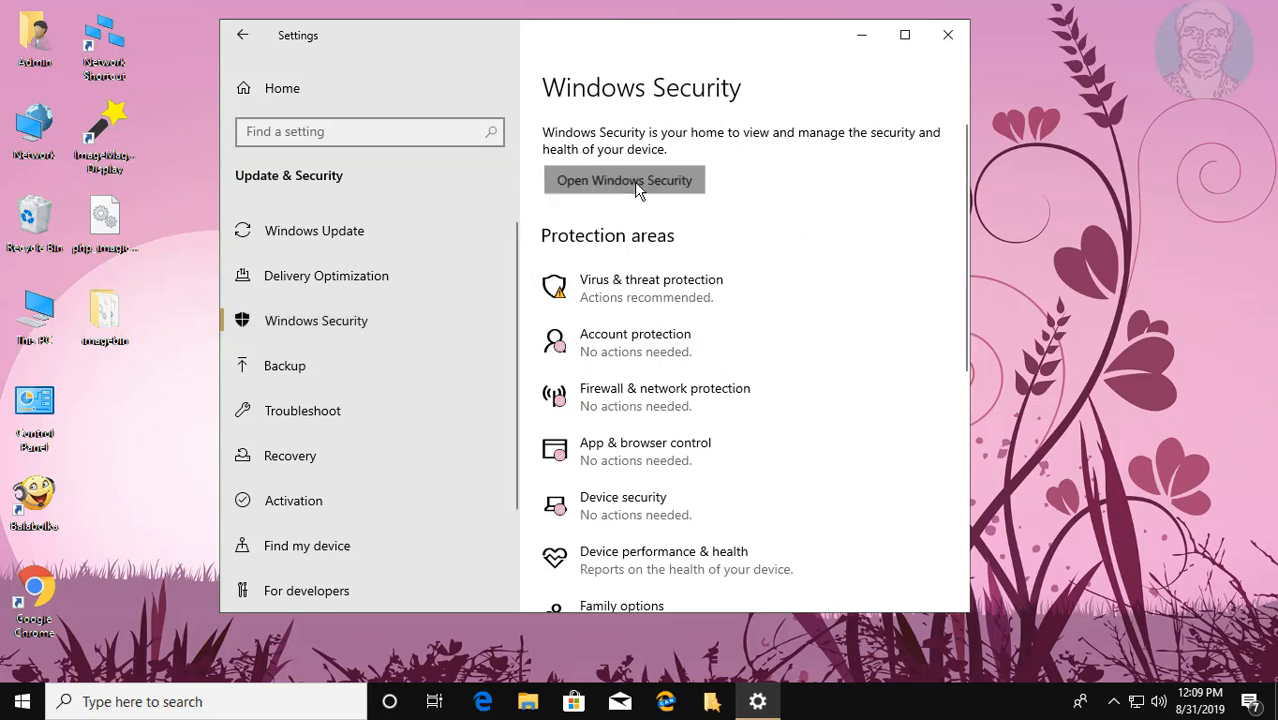
{"action": "mouse_move", "coordinate": [808, 360]}
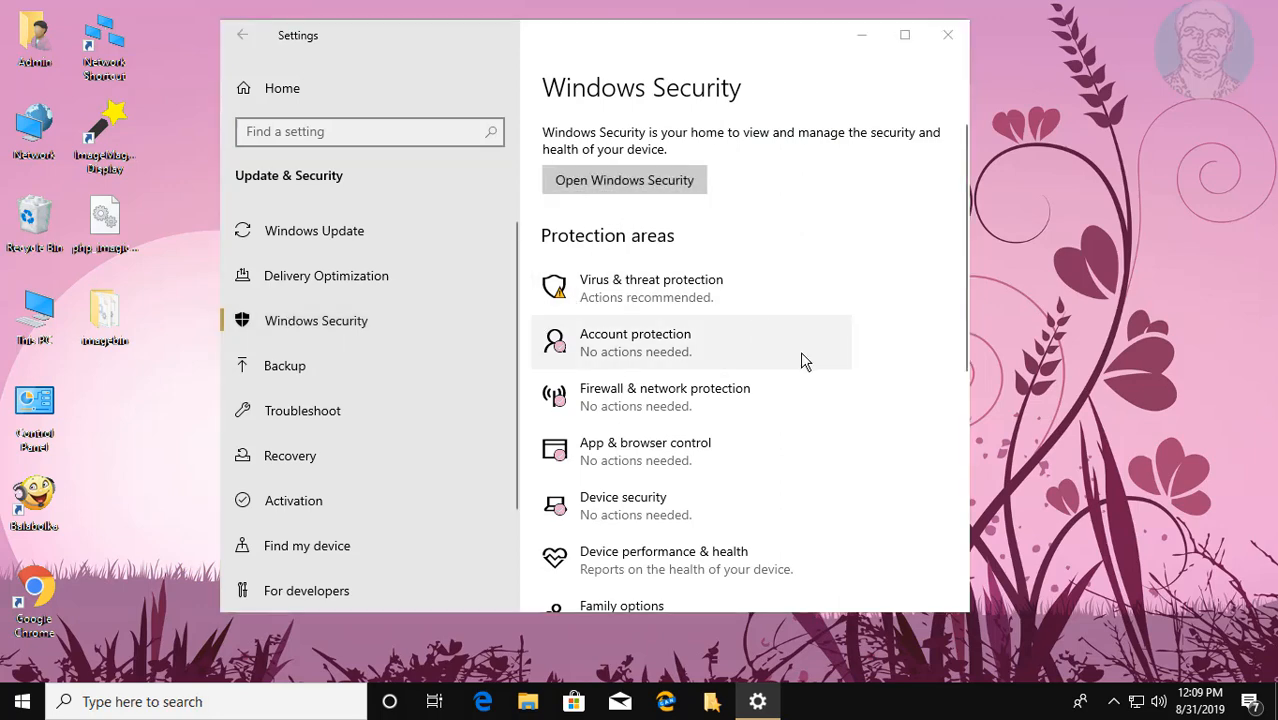
Step: In Windows Security, check that Real-time protection is On under Virus & threat protection settings, then close the app
{"action": "left_click", "coordinate": [624, 180]}
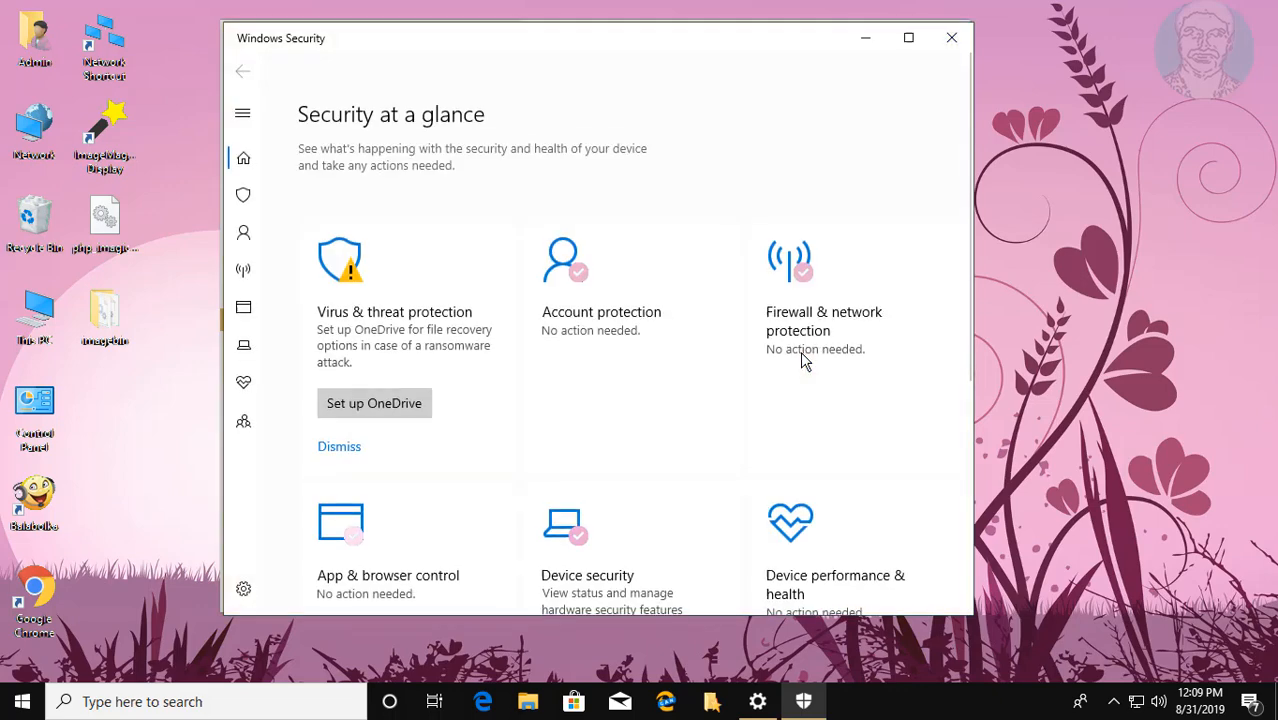
{"action": "mouse_move", "coordinate": [454, 316]}
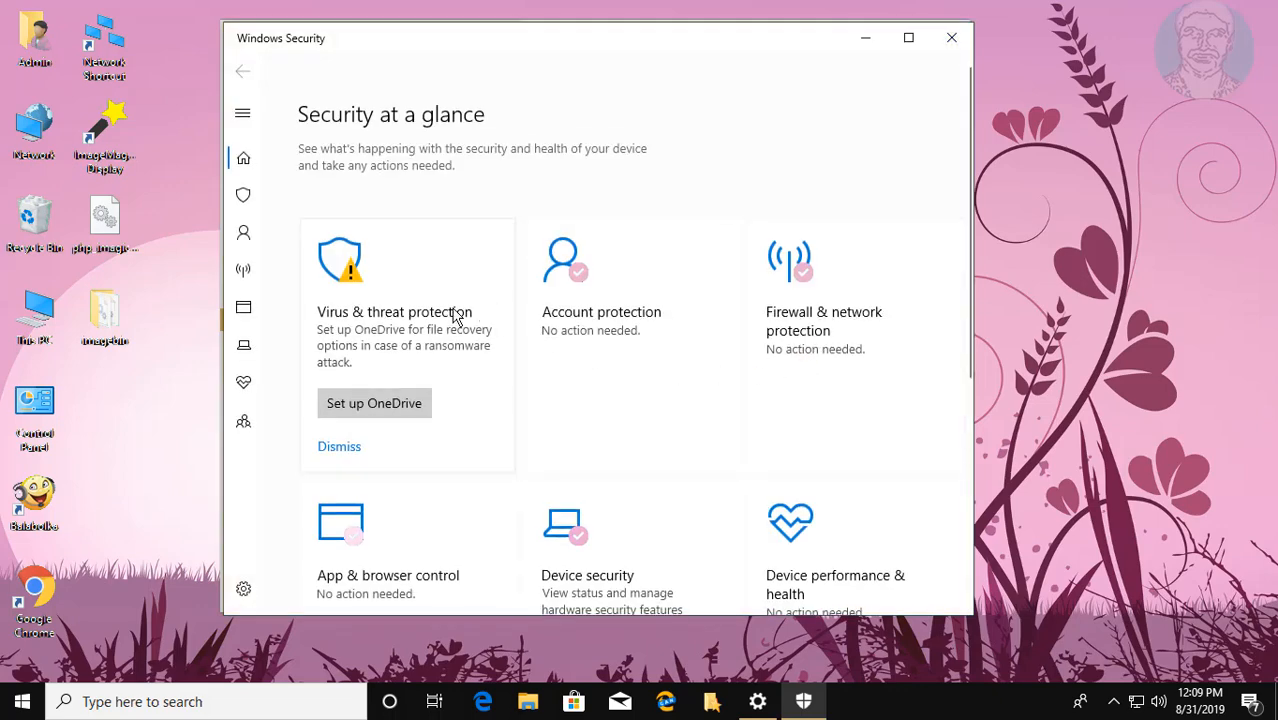
{"action": "left_click", "coordinate": [394, 312]}
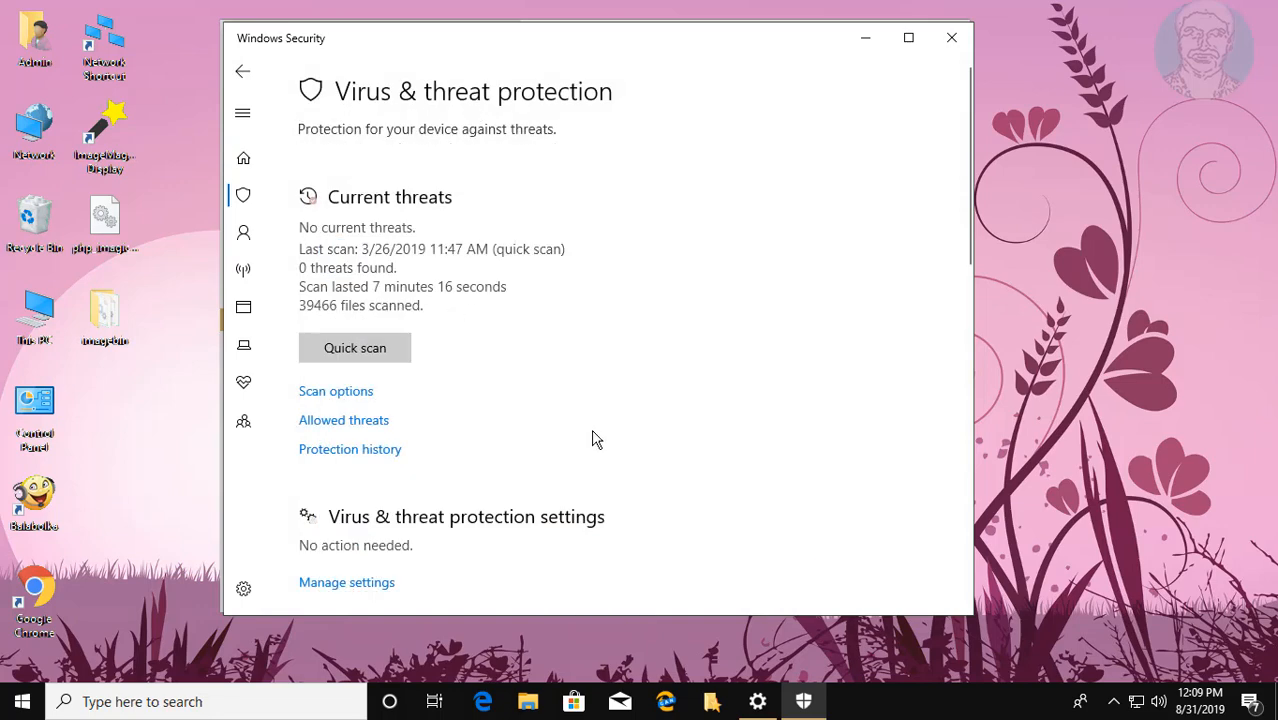
{"action": "scroll", "scroll_direction": "down", "scroll_amount": 3}
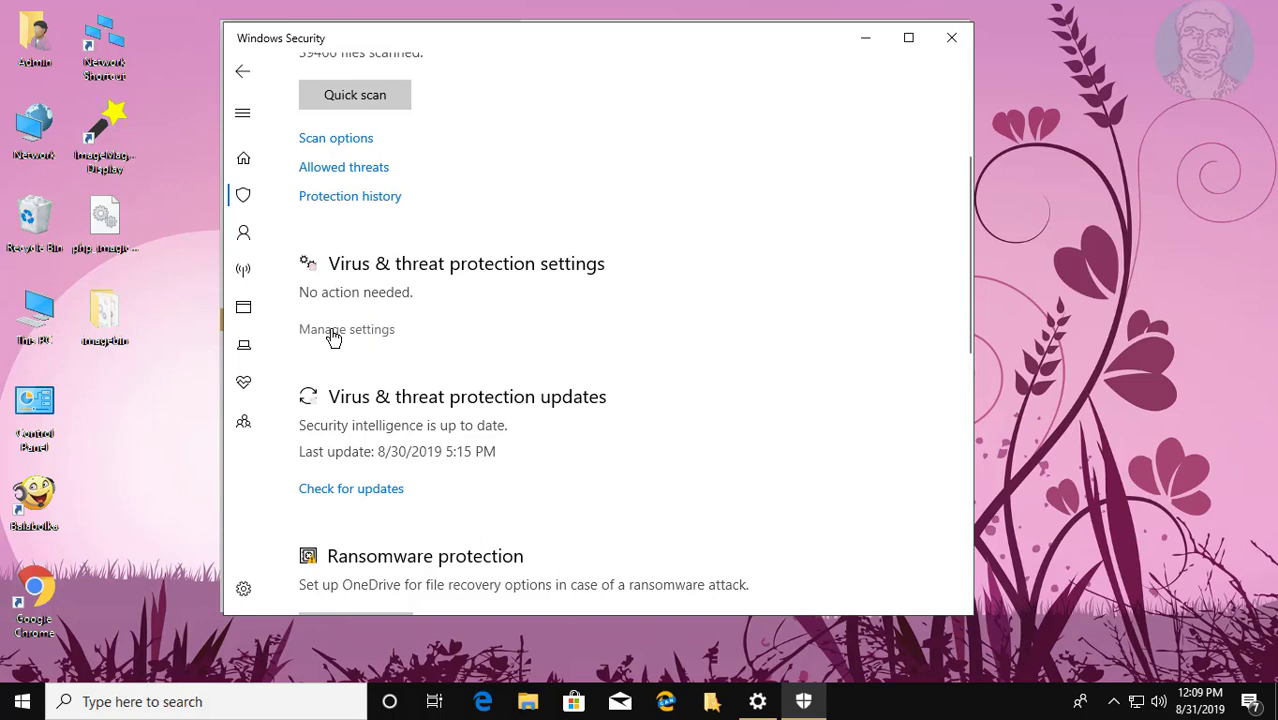
{"action": "left_click", "coordinate": [346, 328]}
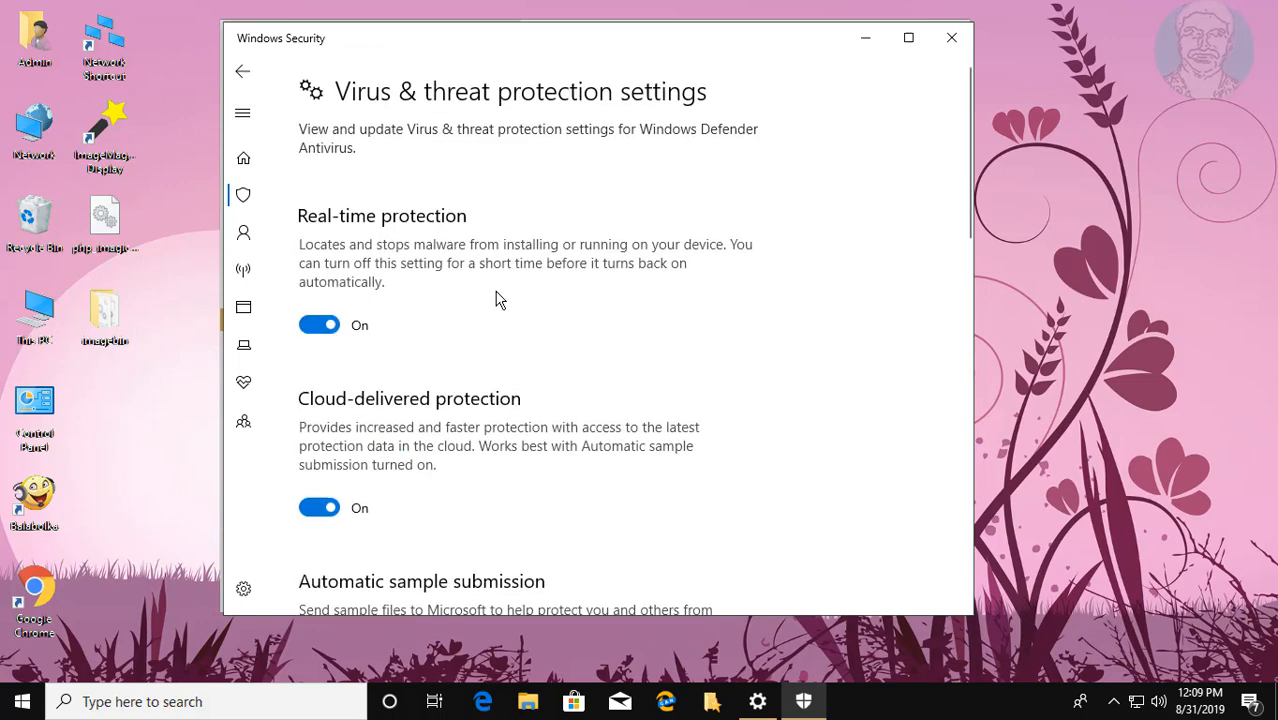
{"action": "mouse_move", "coordinate": [448, 386]}
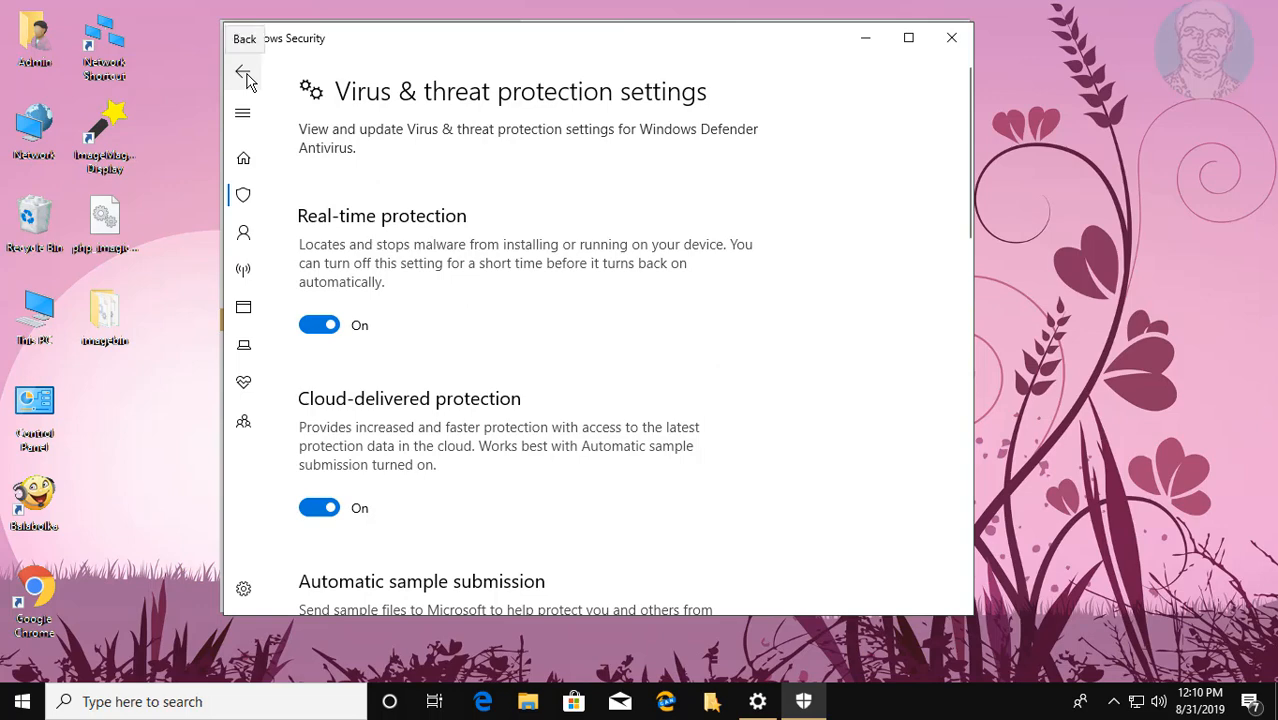
{"action": "left_click", "coordinate": [244, 72]}
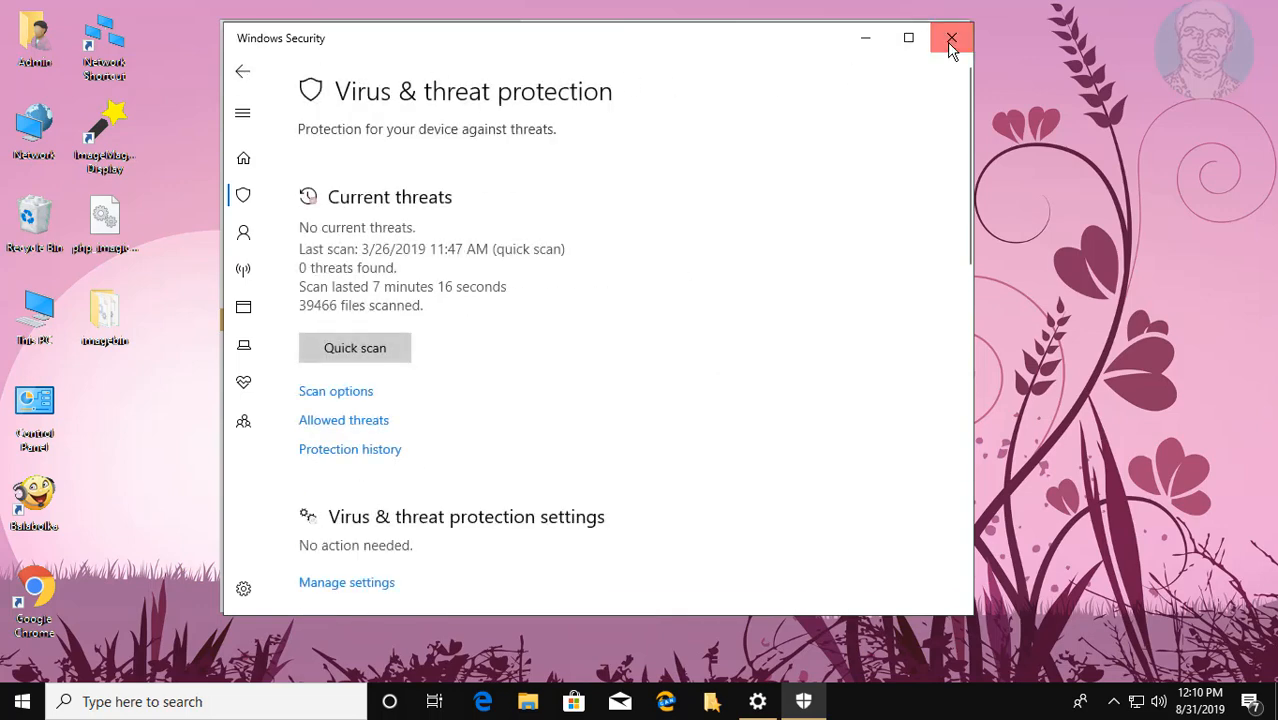
{"action": "left_click", "coordinate": [952, 38]}
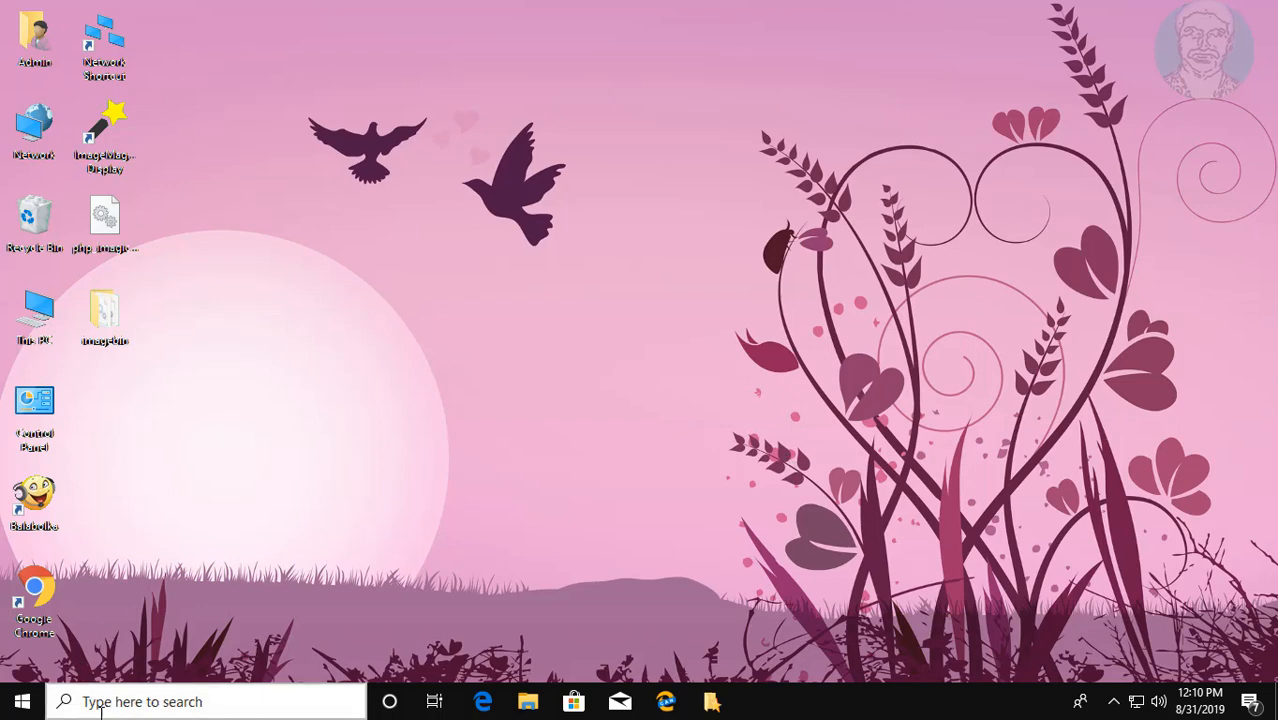
Step: Search for regedit and run Registry Editor as administrator, approving the UAC prompt
{"action": "type", "text": "re"}
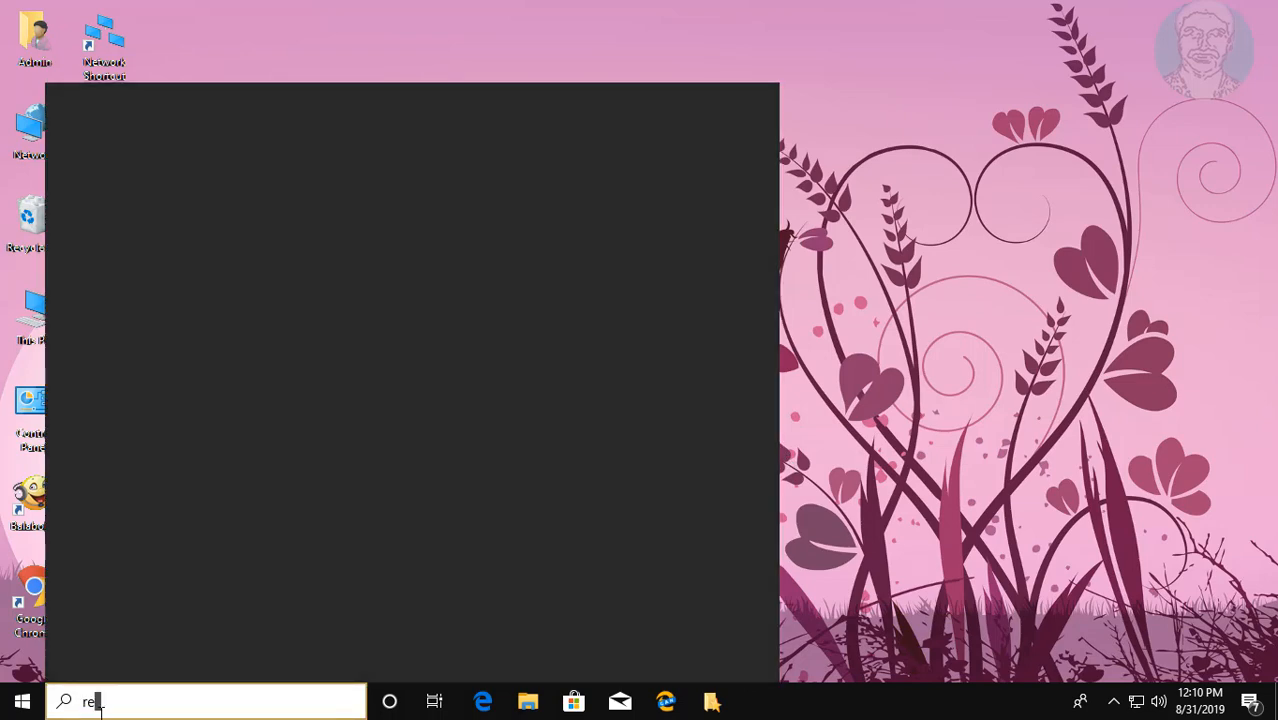
{"action": "type", "text": "gedit"}
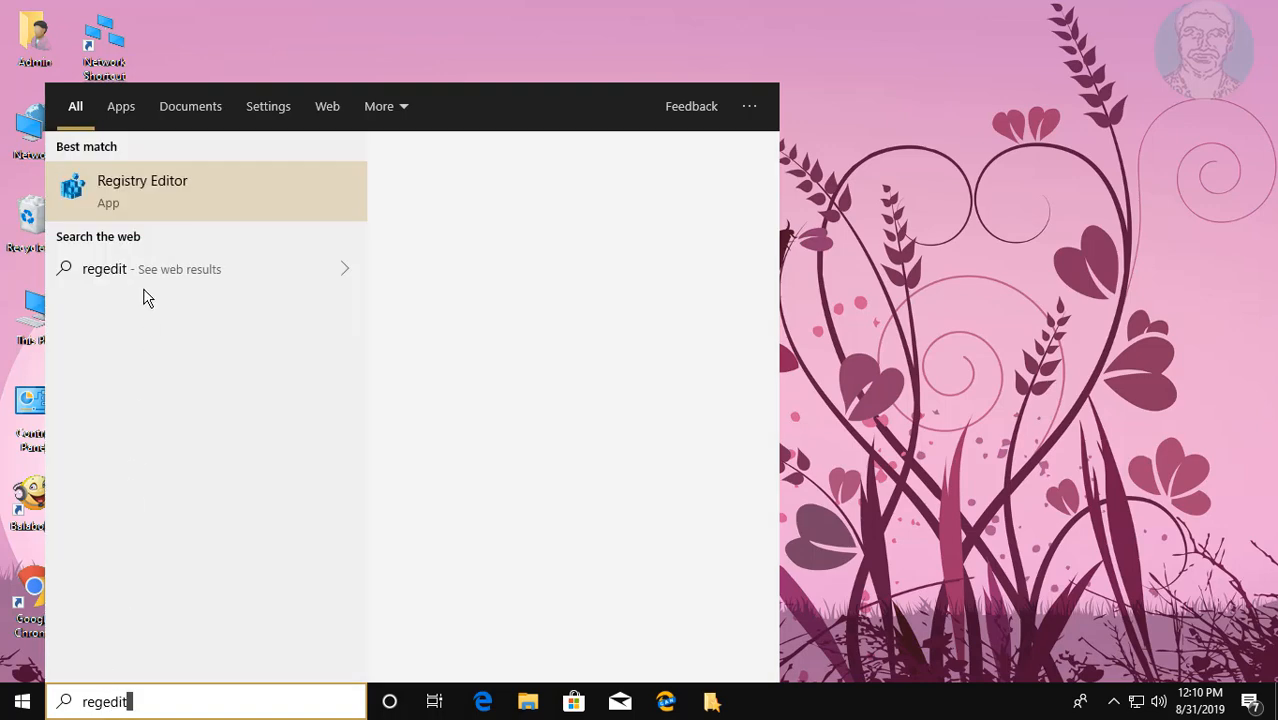
{"action": "mouse_move", "coordinate": [152, 192]}
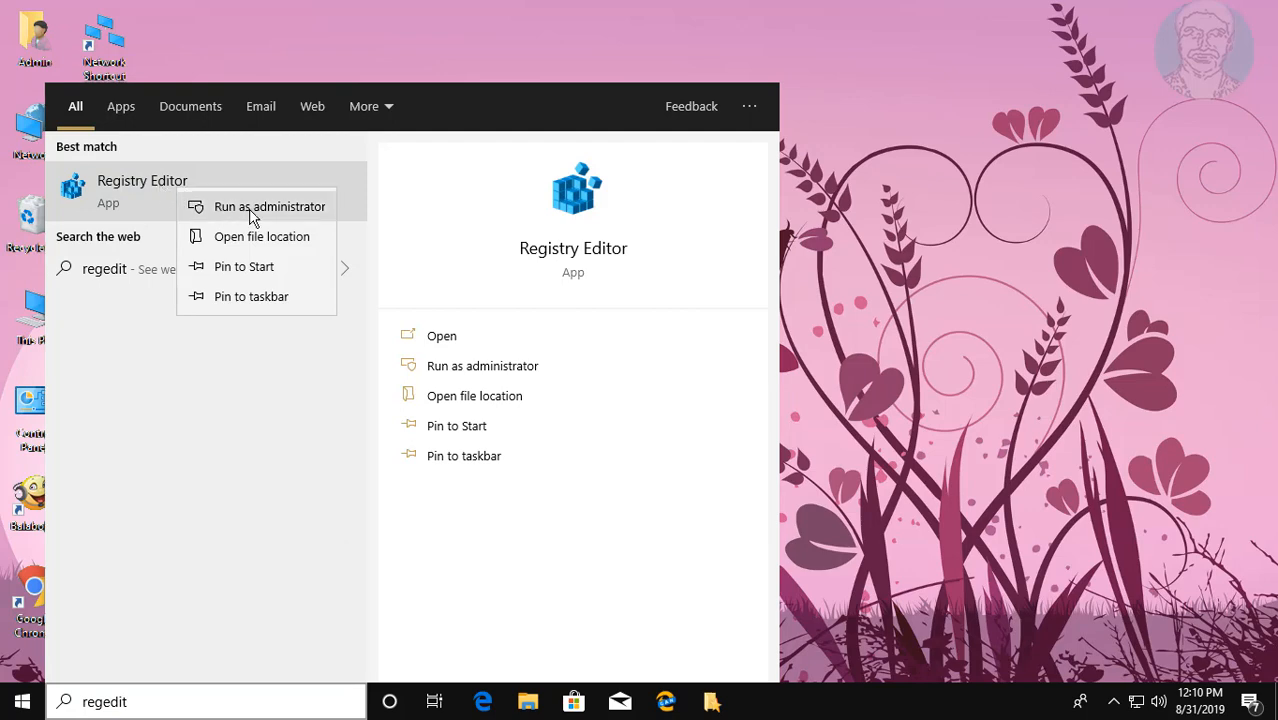
{"action": "mouse_move", "coordinate": [976, 256]}
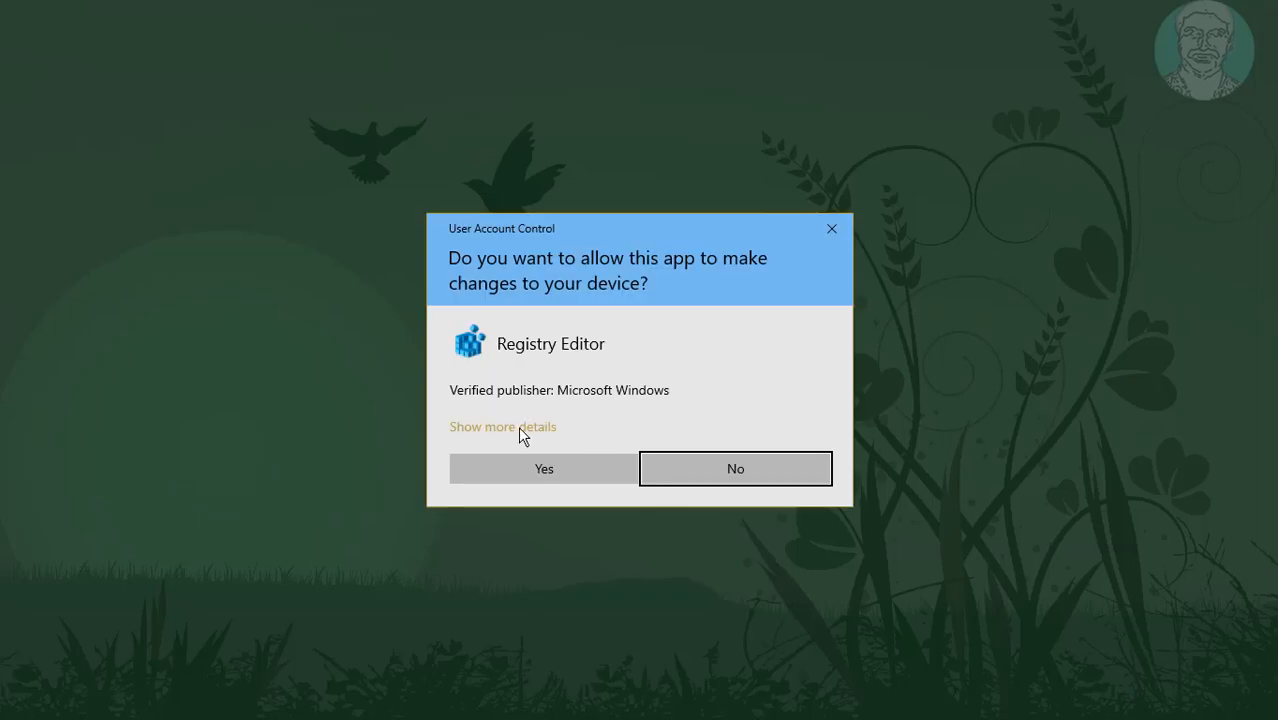
{"action": "left_click", "coordinate": [544, 468]}
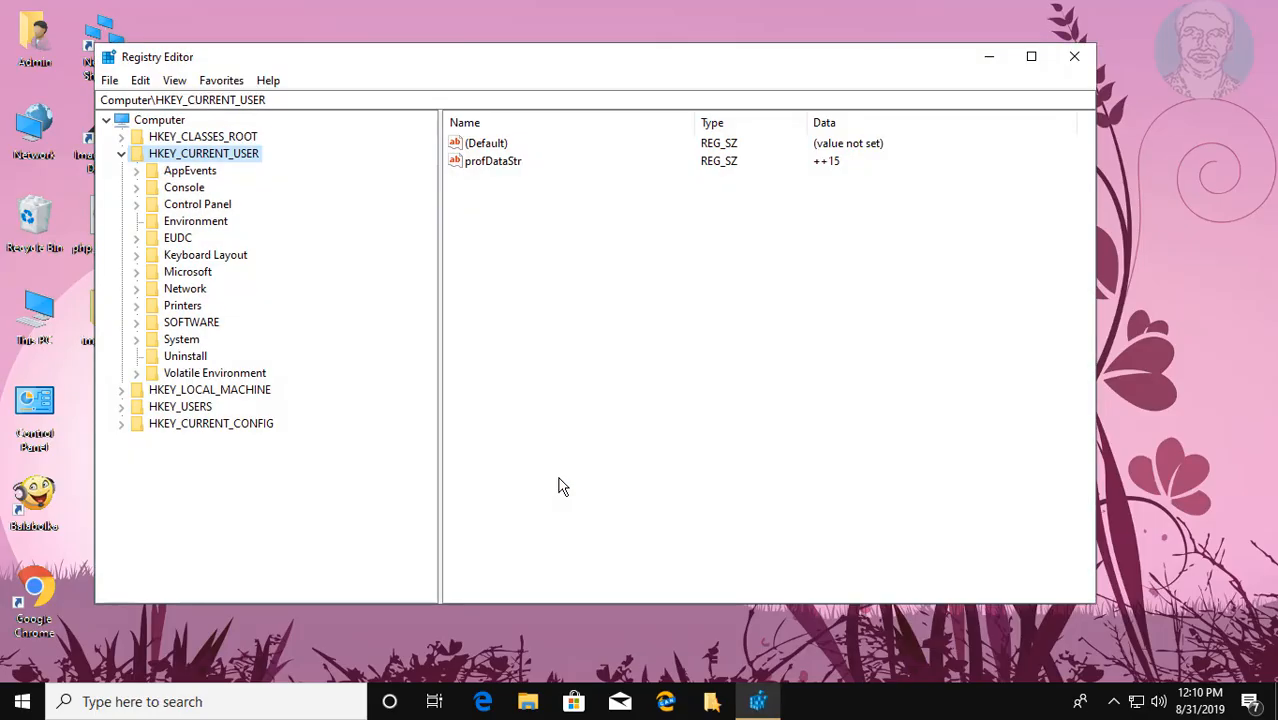
Step: Expand HKEY_LOCAL_MACHINE and its SOFTWARE key in the registry tree
{"action": "left_click", "coordinate": [120, 152]}
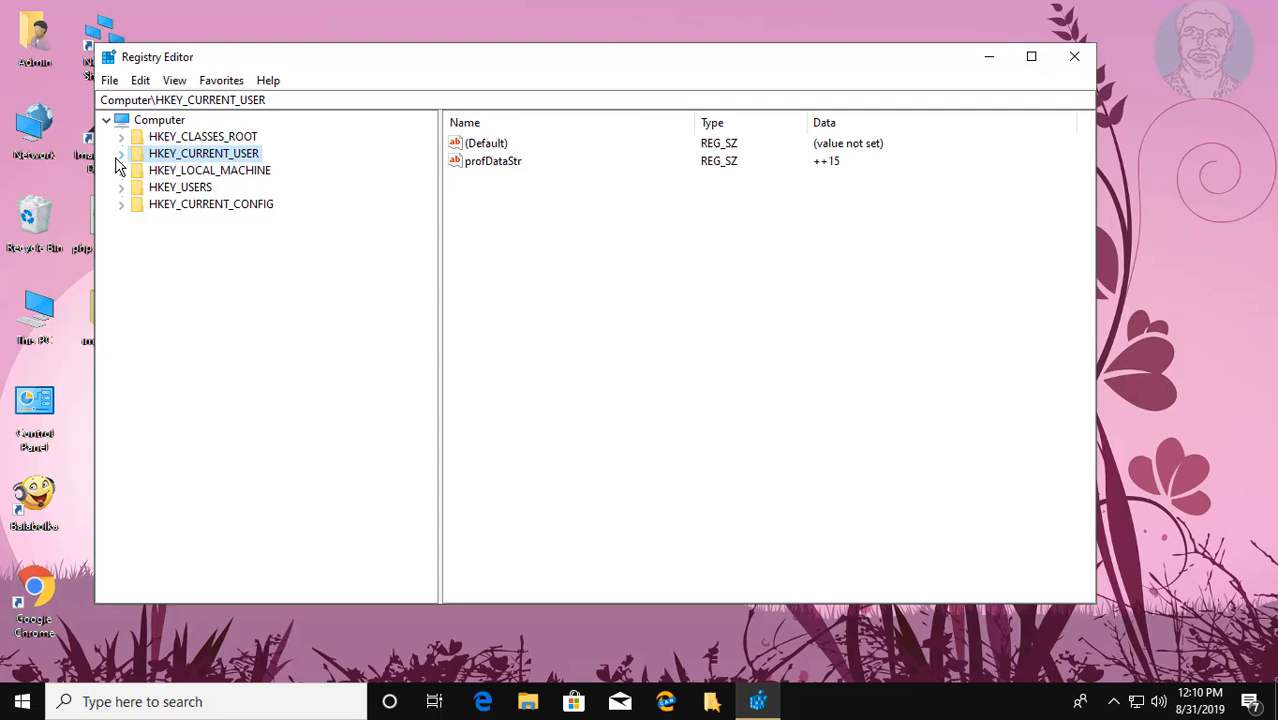
{"action": "left_click", "coordinate": [210, 170]}
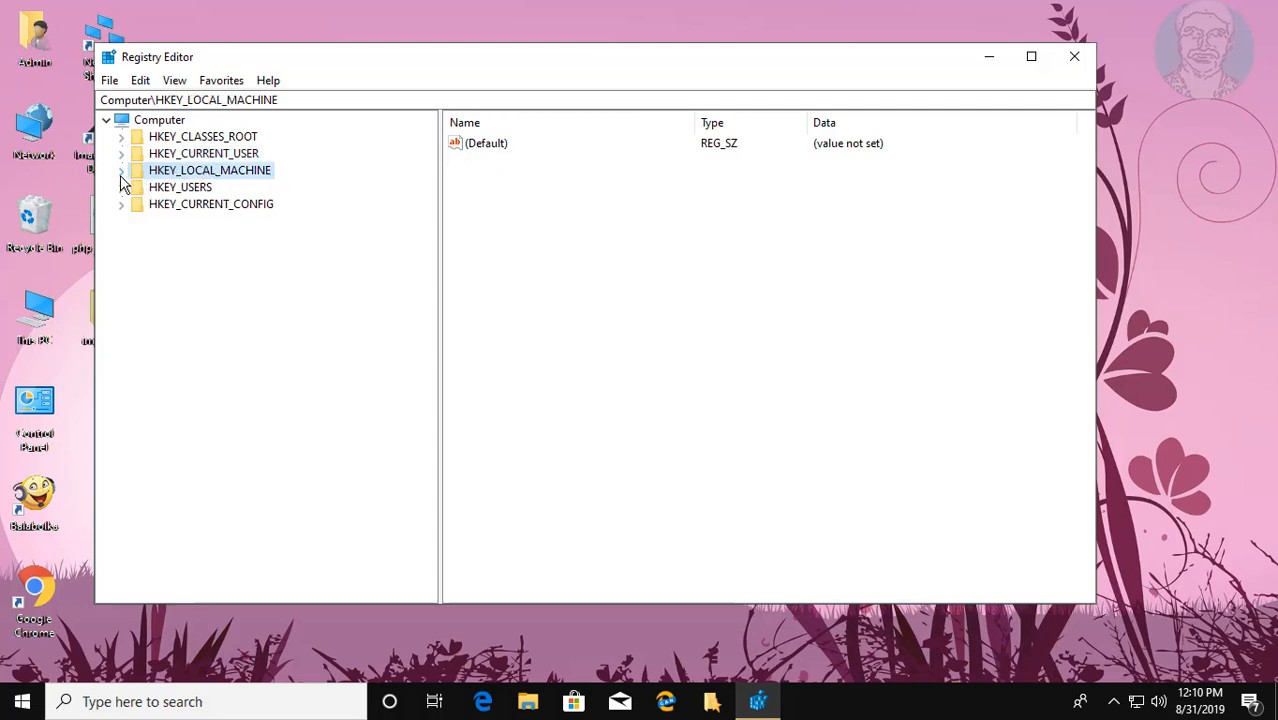
{"action": "left_click", "coordinate": [122, 170]}
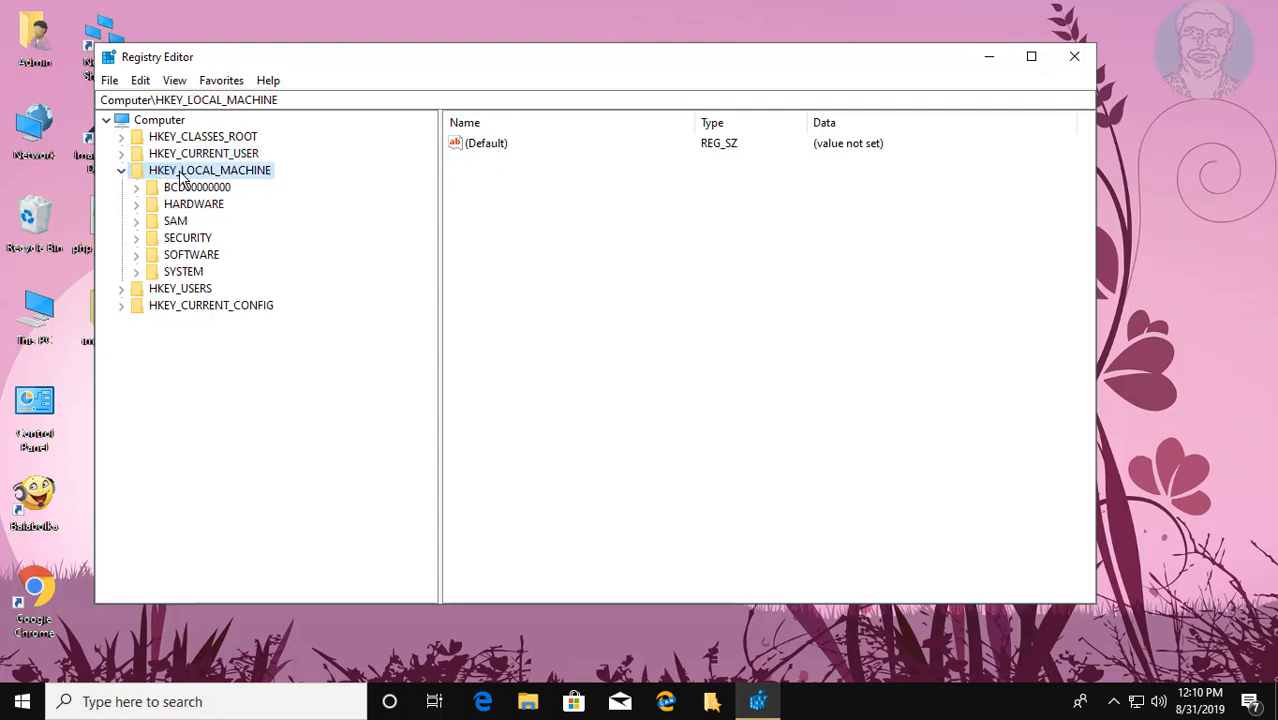
{"action": "left_click", "coordinate": [192, 254]}
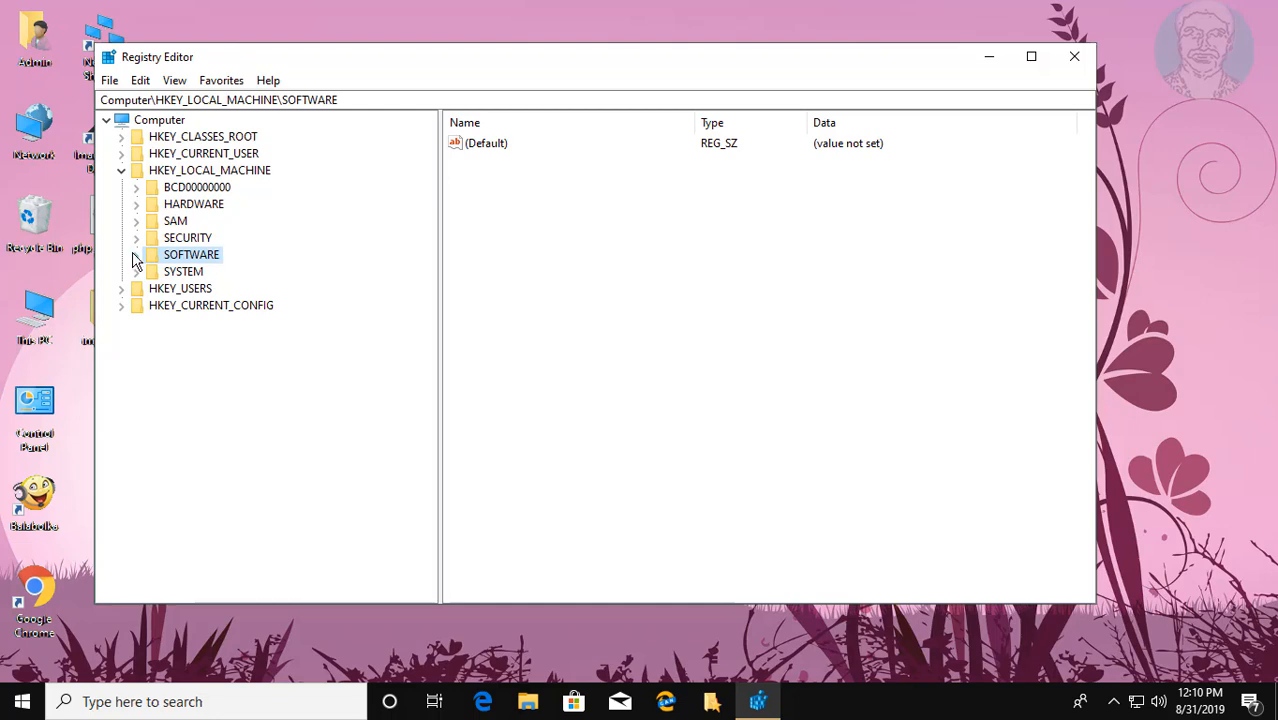
{"action": "left_click", "coordinate": [136, 254]}
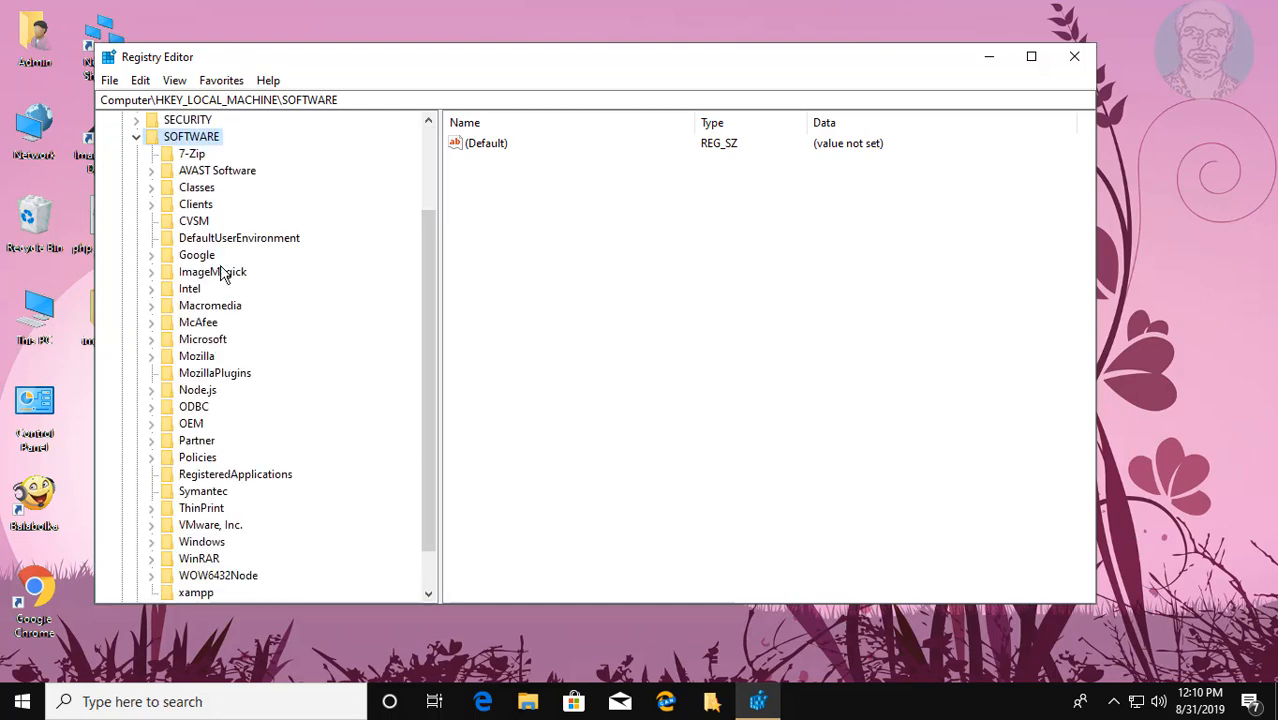
{"action": "scroll", "scroll_direction": "down", "scroll_amount": 3}
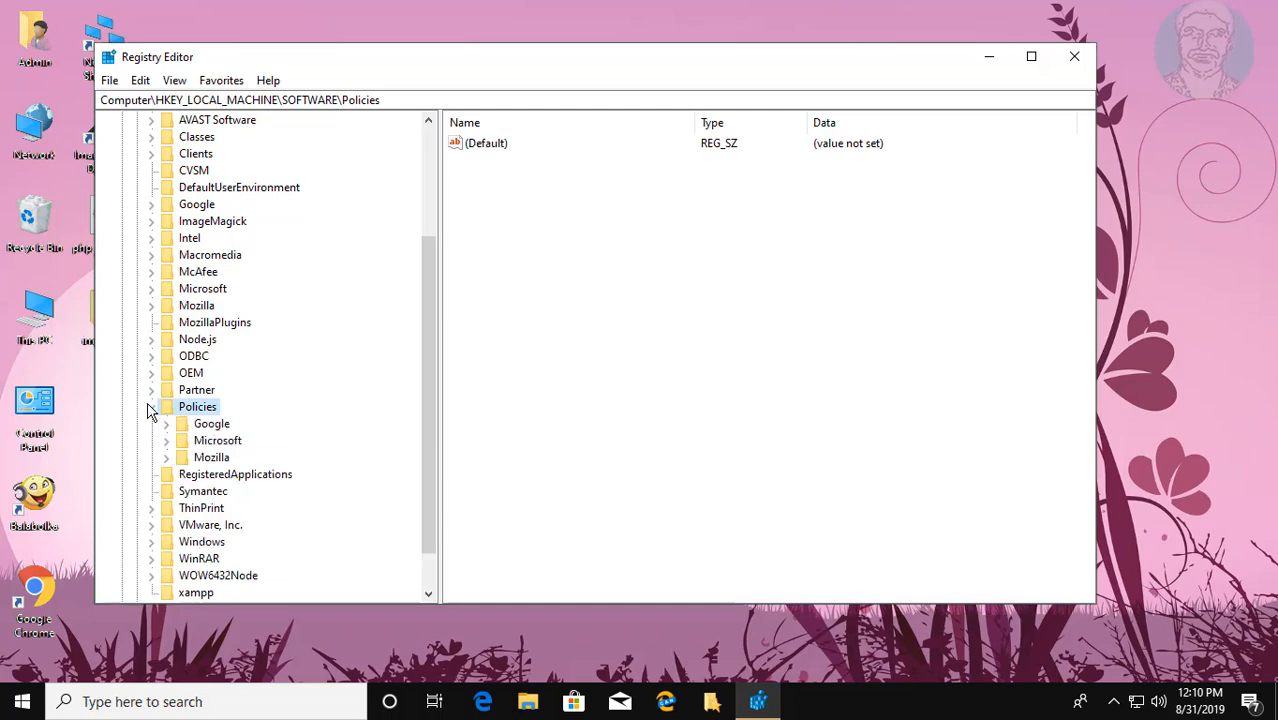
Step: Expand Policies\Microsoft and the Windows Defender key to show Policy Manager and Spynet
{"action": "left_click", "coordinate": [216, 440]}
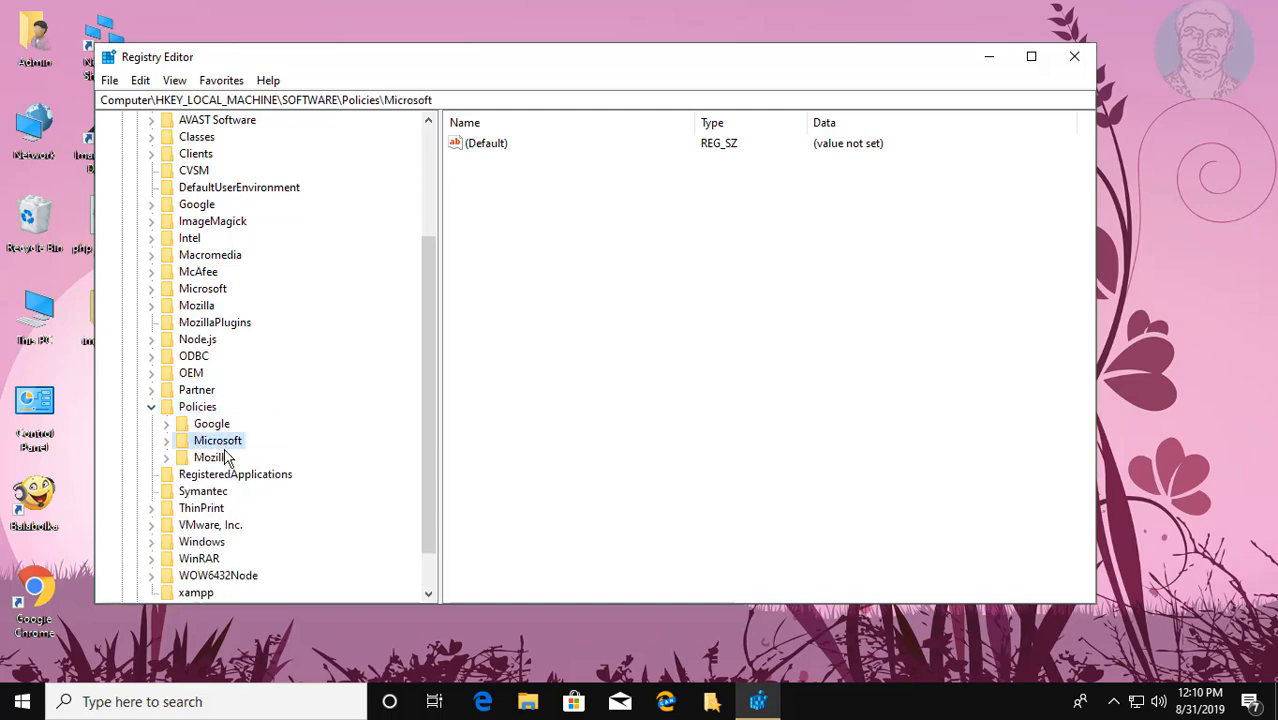
{"action": "left_click", "coordinate": [166, 440]}
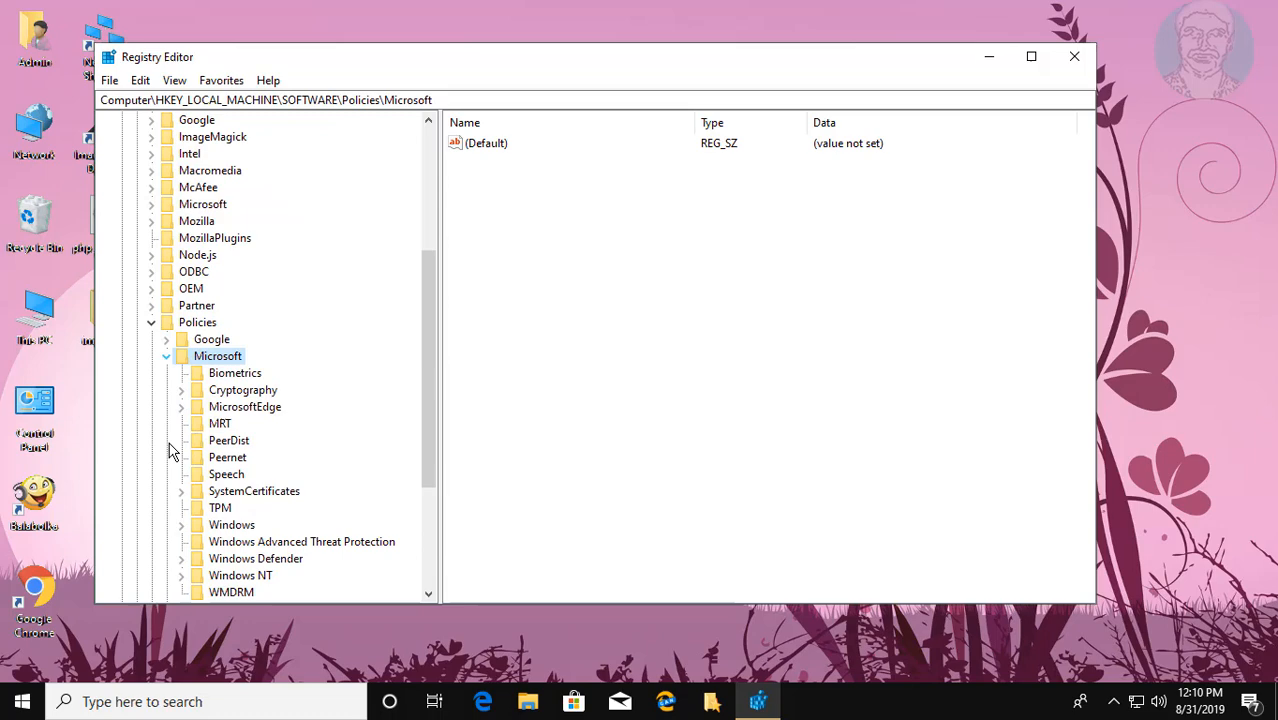
{"action": "mouse_move", "coordinate": [264, 450]}
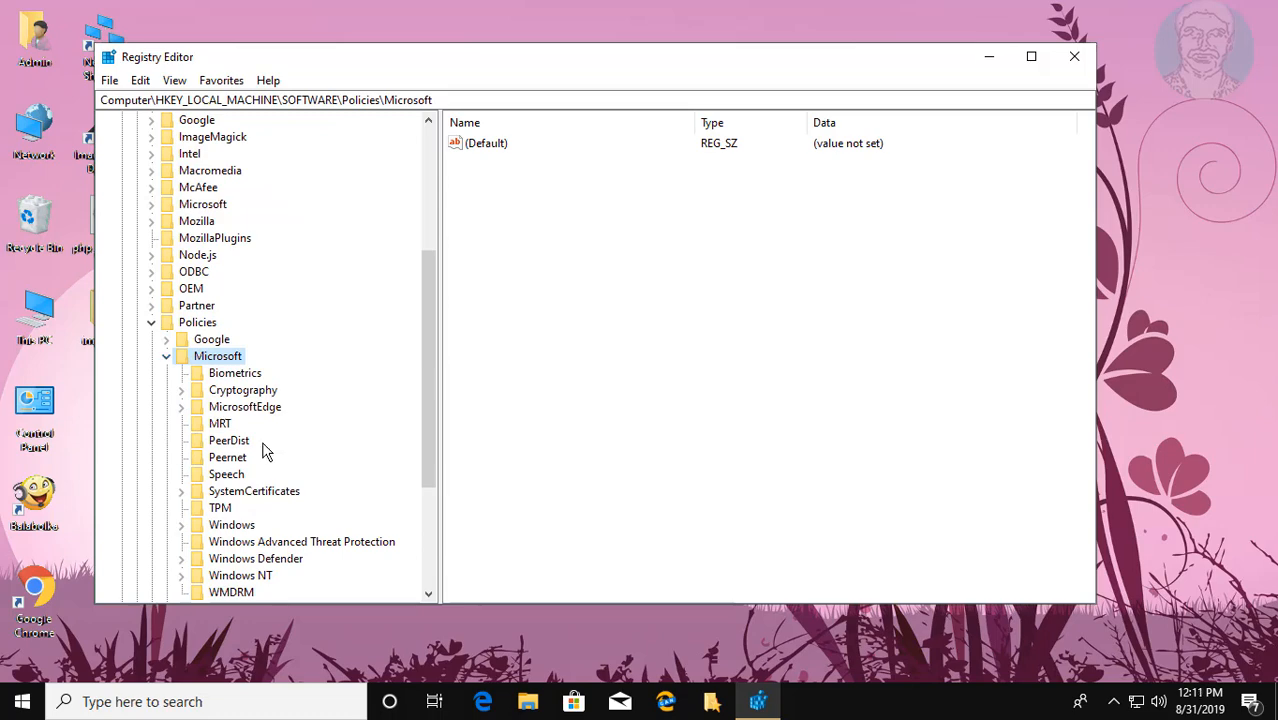
{"action": "scroll", "scroll_direction": "down", "scroll_amount": 3}
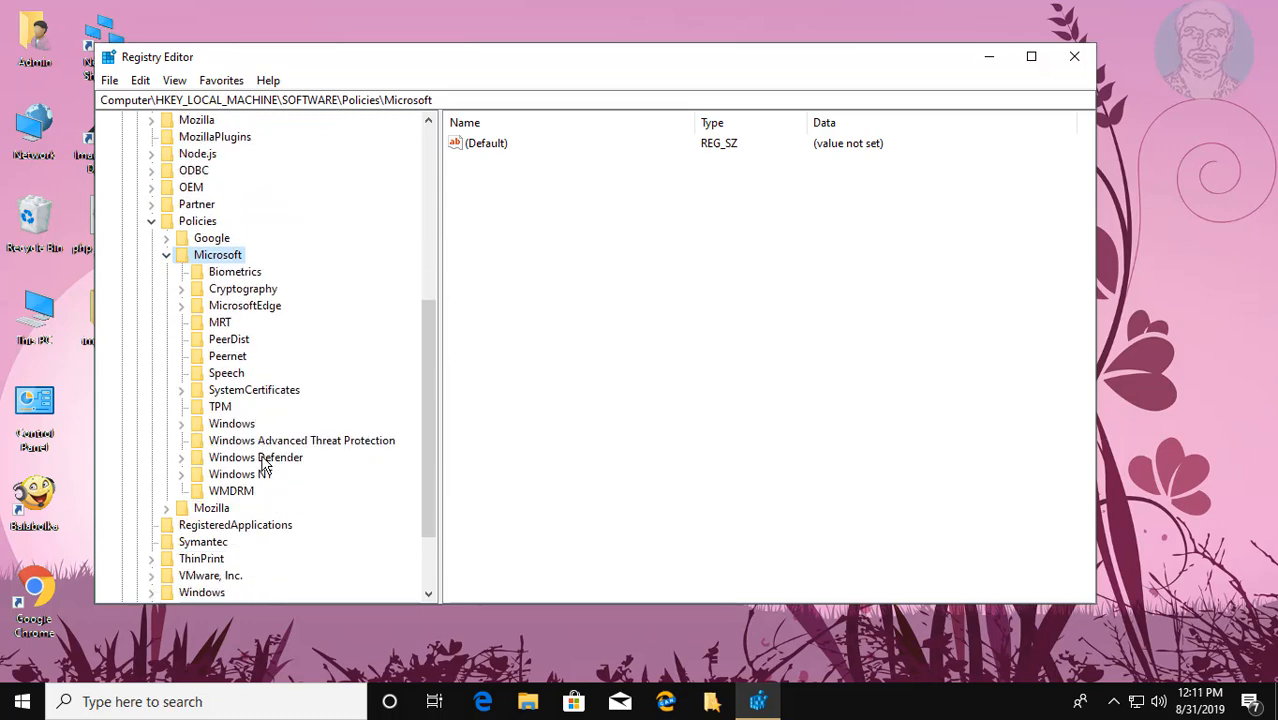
{"action": "left_click", "coordinate": [256, 456]}
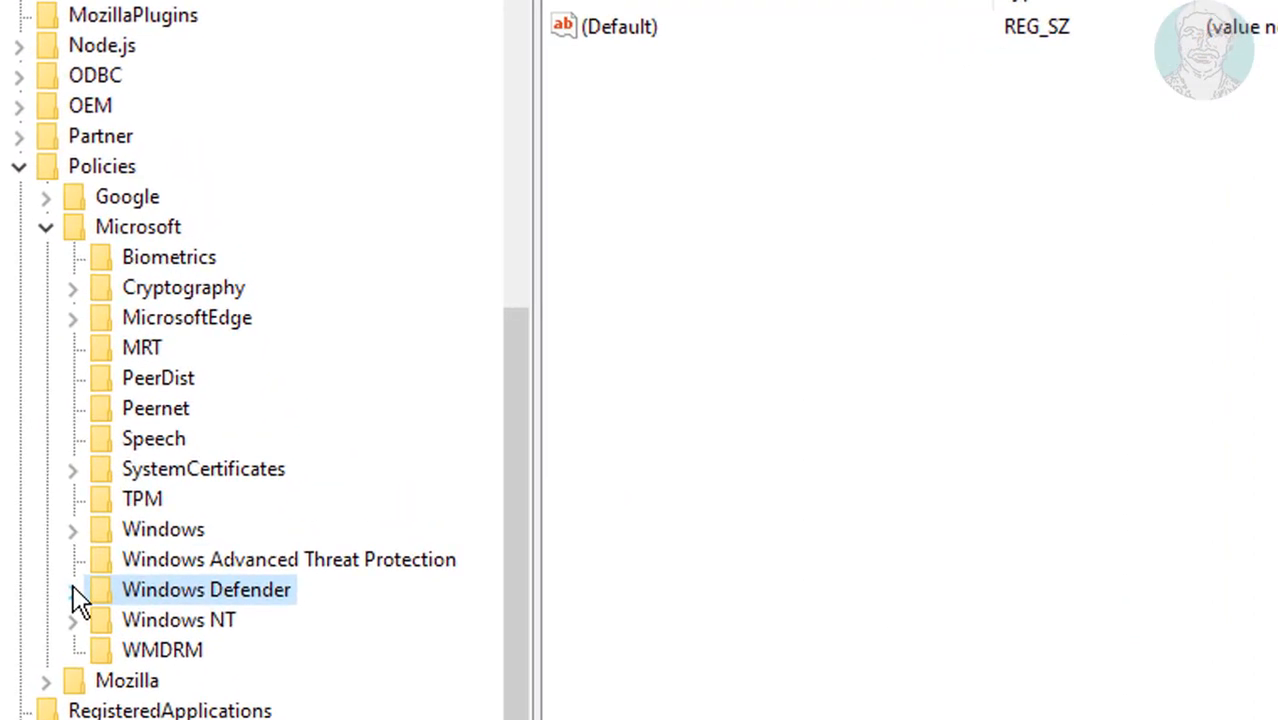
{"action": "left_click", "coordinate": [72, 588]}
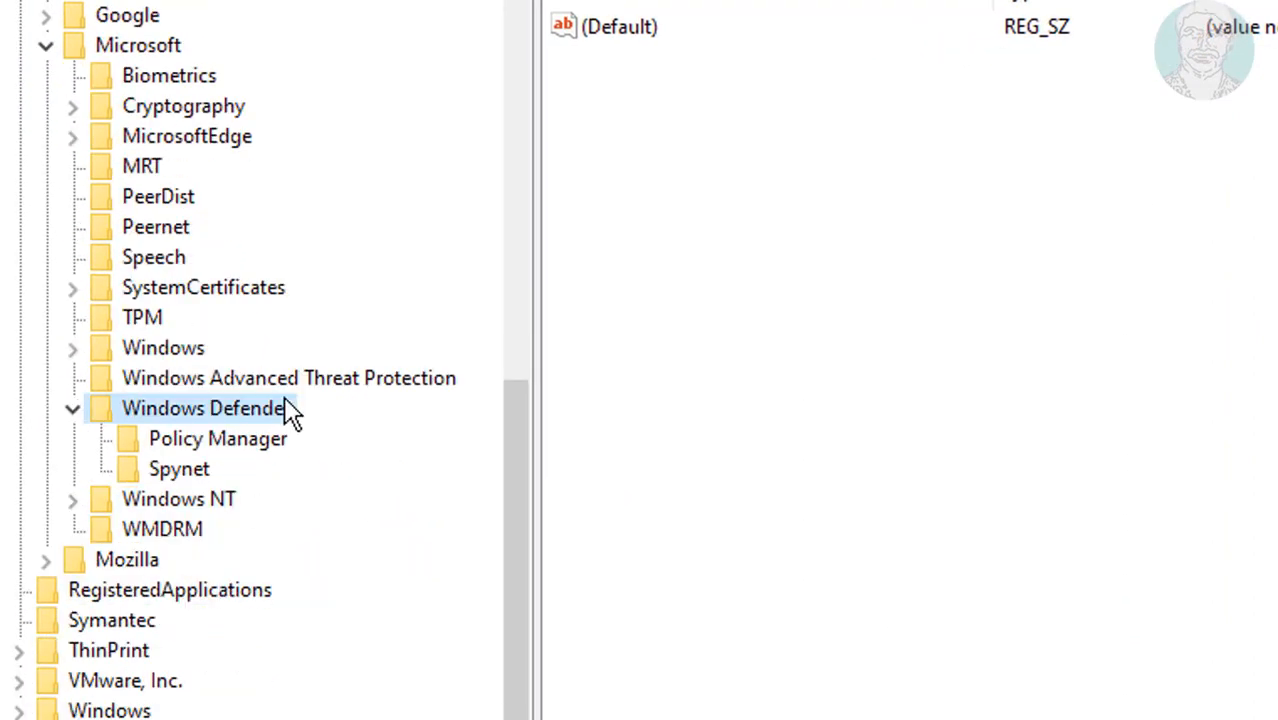
{"action": "mouse_move", "coordinate": [250, 412]}
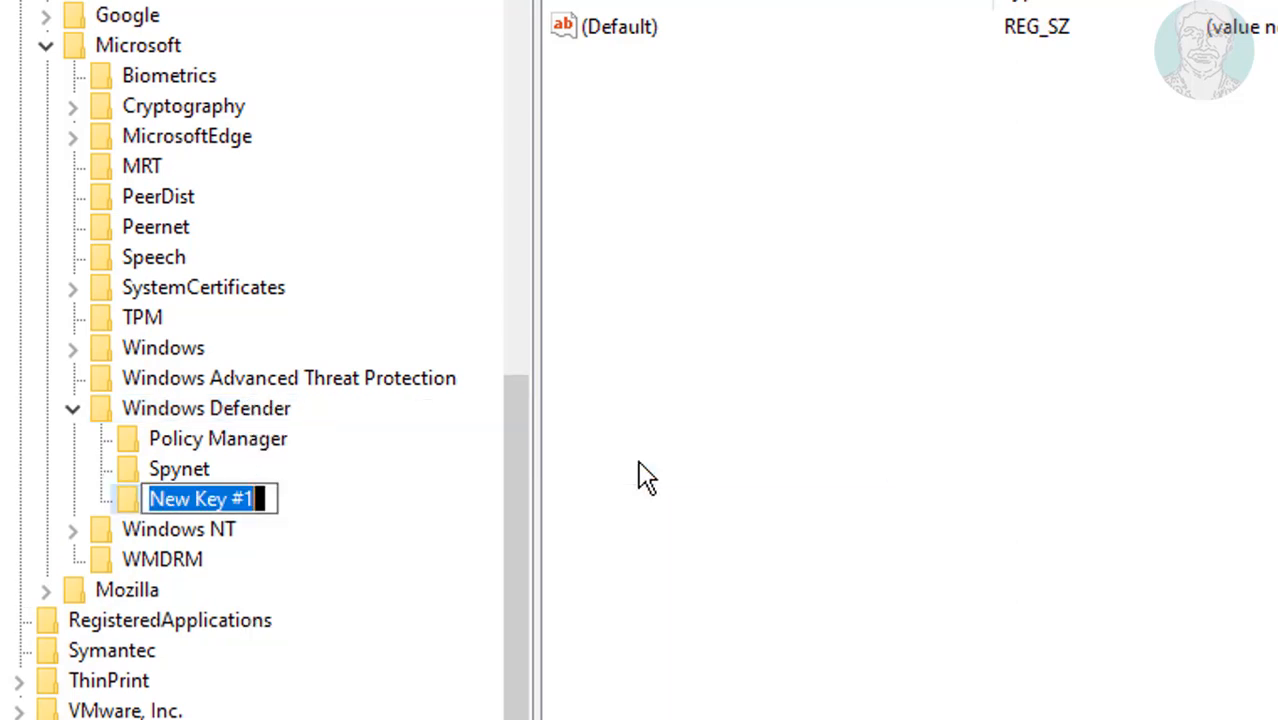
Step: Name the new key under Windows Defender 'Real-Time Protection'
{"action": "type", "text": "Rea"}
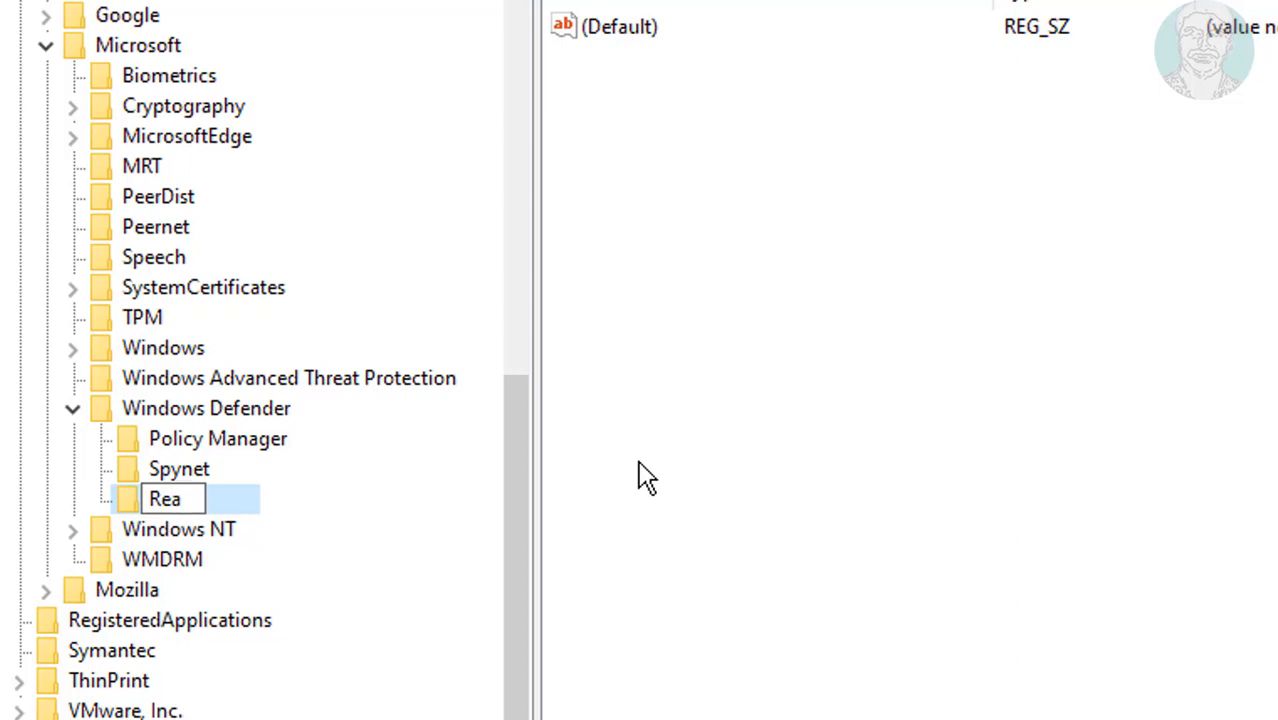
{"action": "type", "text": "l-Time"}
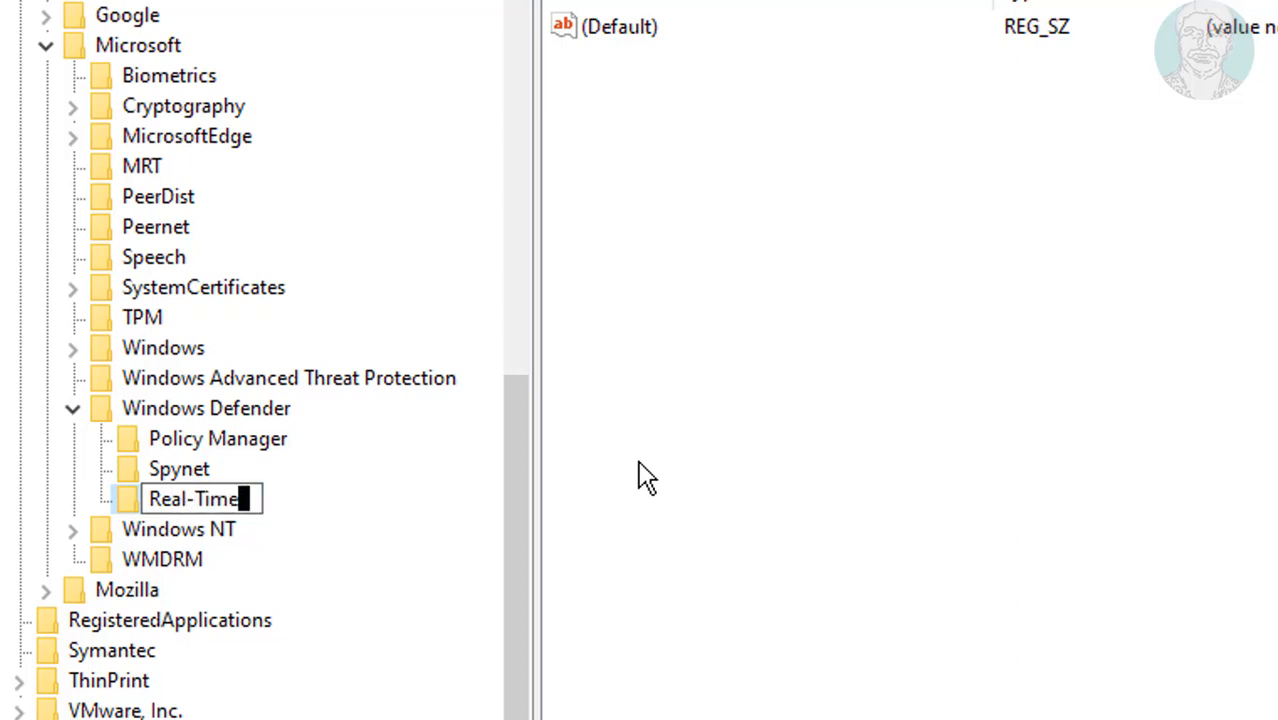
{"action": "type", "text": "Protection"}
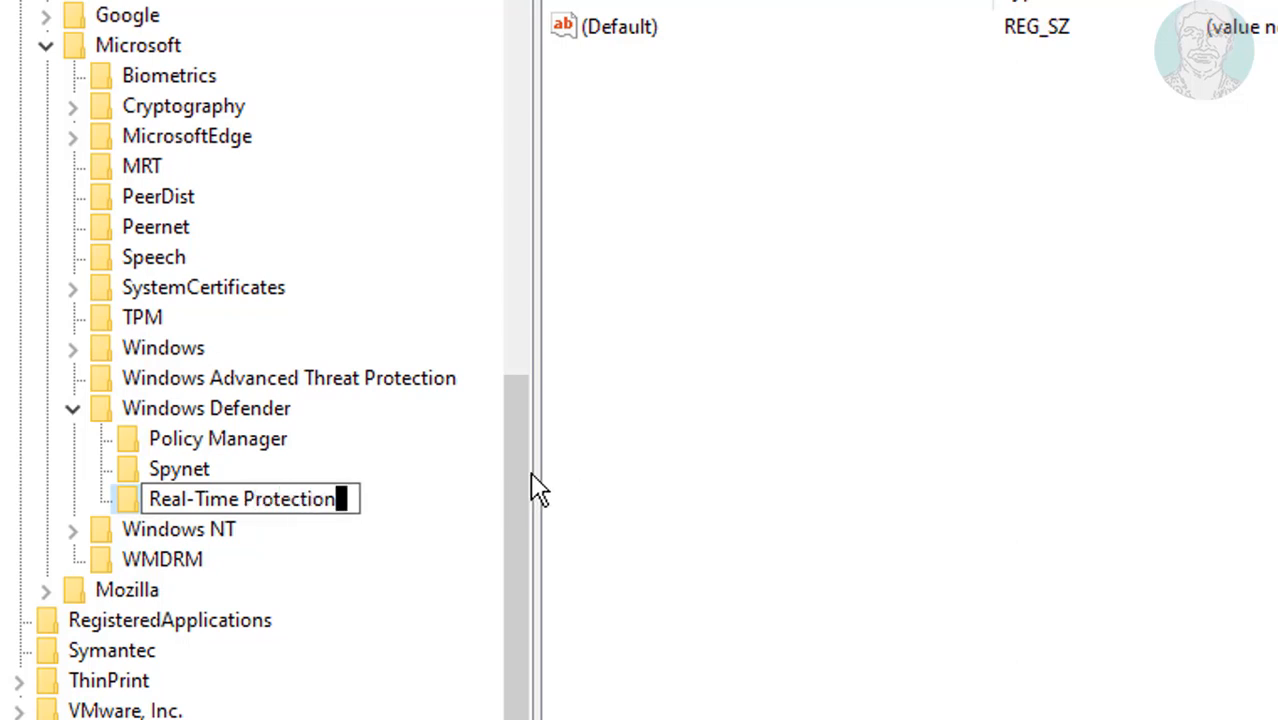
{"action": "left_click", "coordinate": [240, 500]}
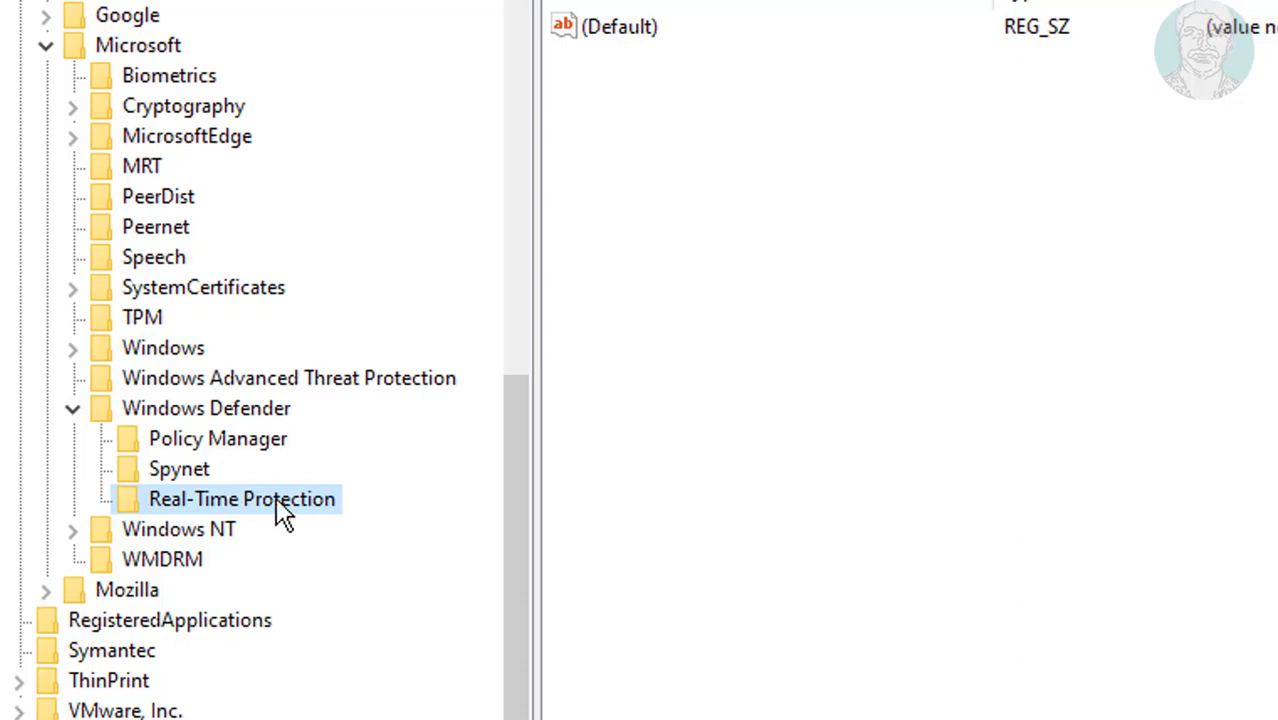
{"action": "mouse_move", "coordinate": [184, 518]}
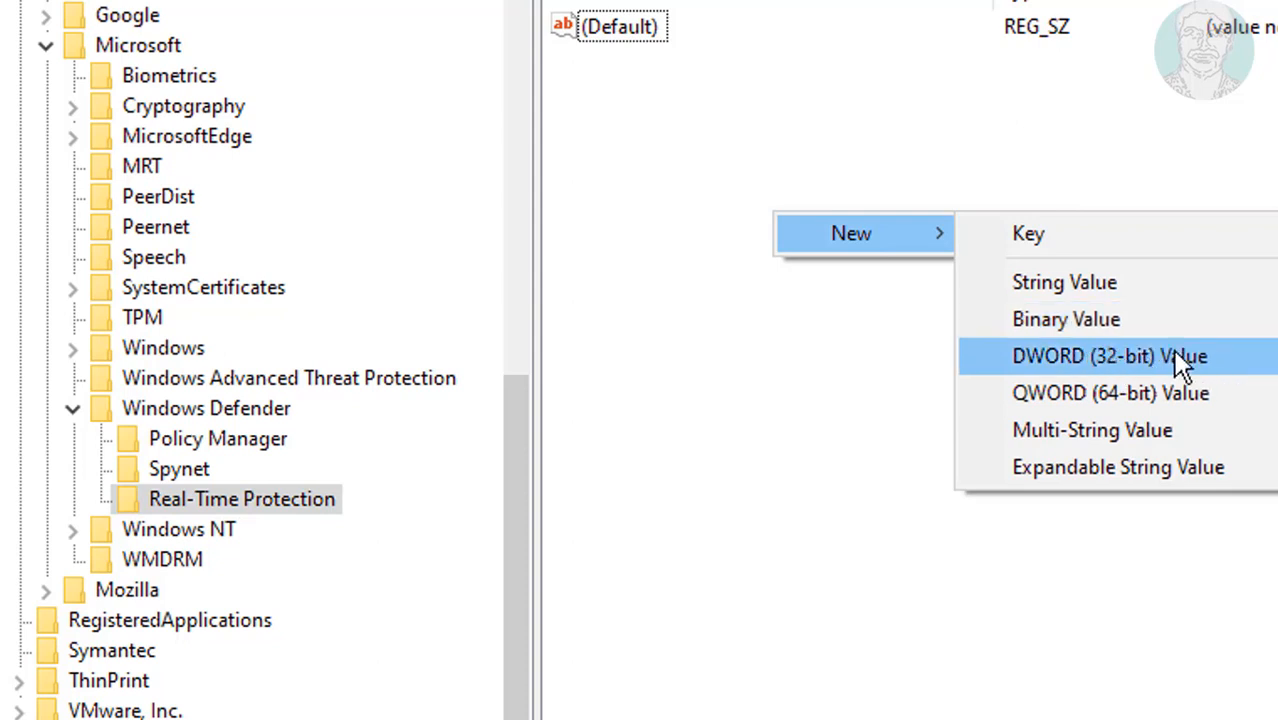
Step: Create a 32-bit DWORD value named DisableRealtimeMonitoring in Real-Time Protection
{"action": "left_click", "coordinate": [1108, 356]}
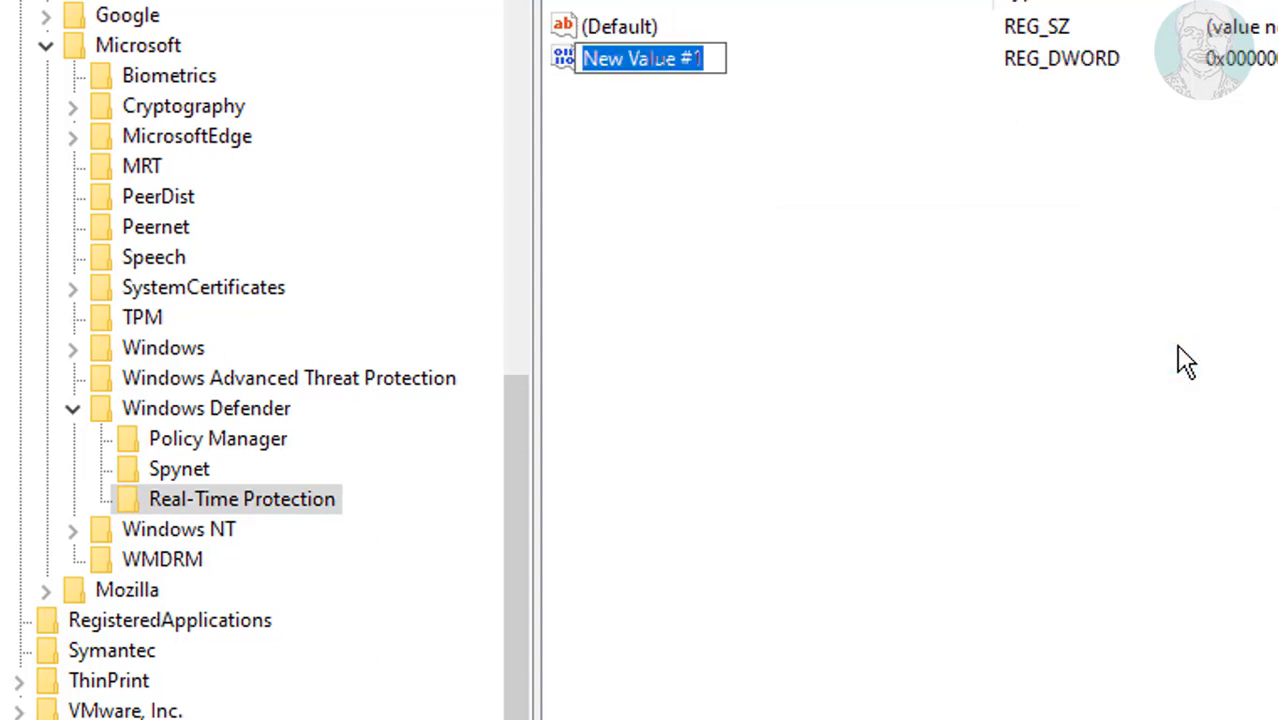
{"action": "type", "text": "DisableR"}
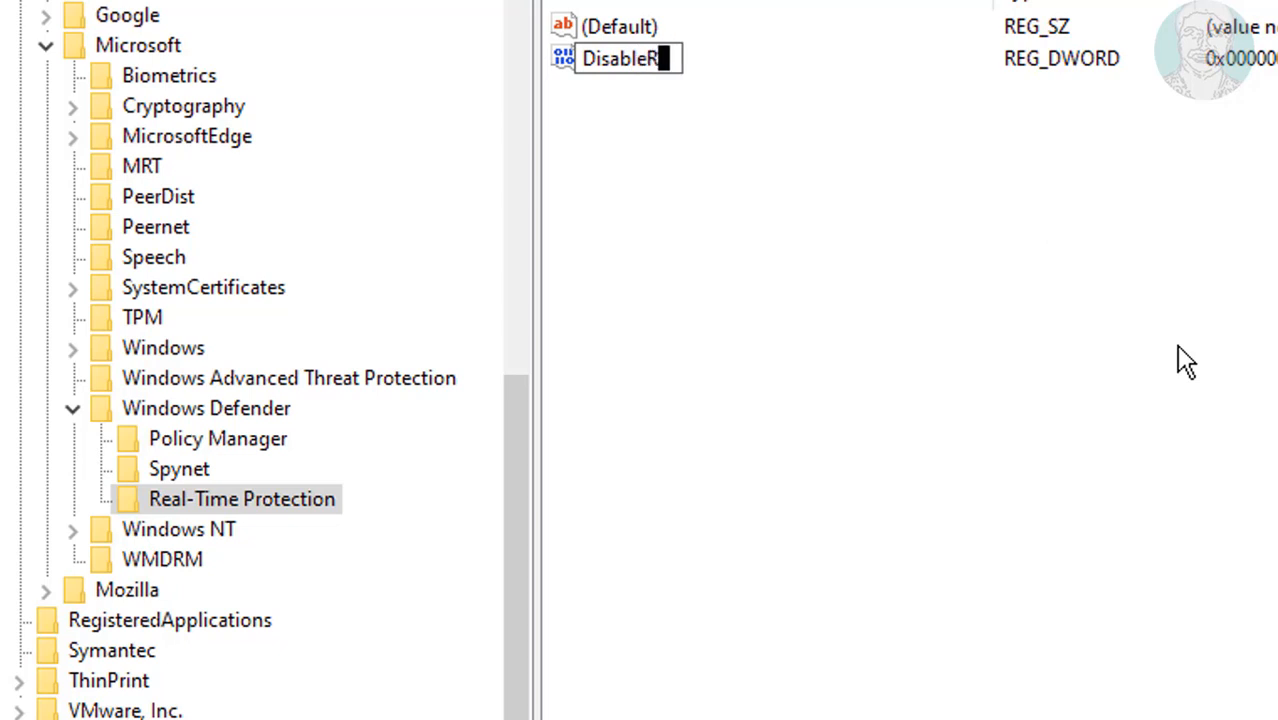
{"action": "type", "text": "ealtime"}
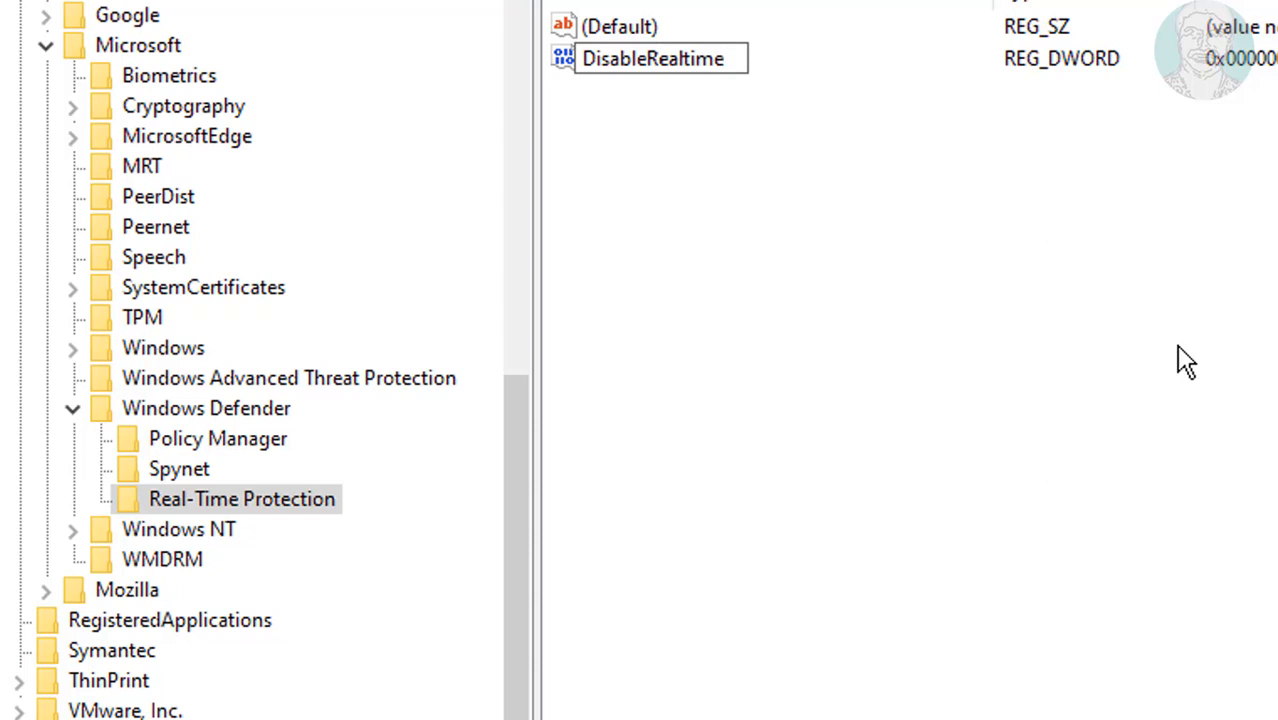
{"action": "type", "text": "Monitoring"}
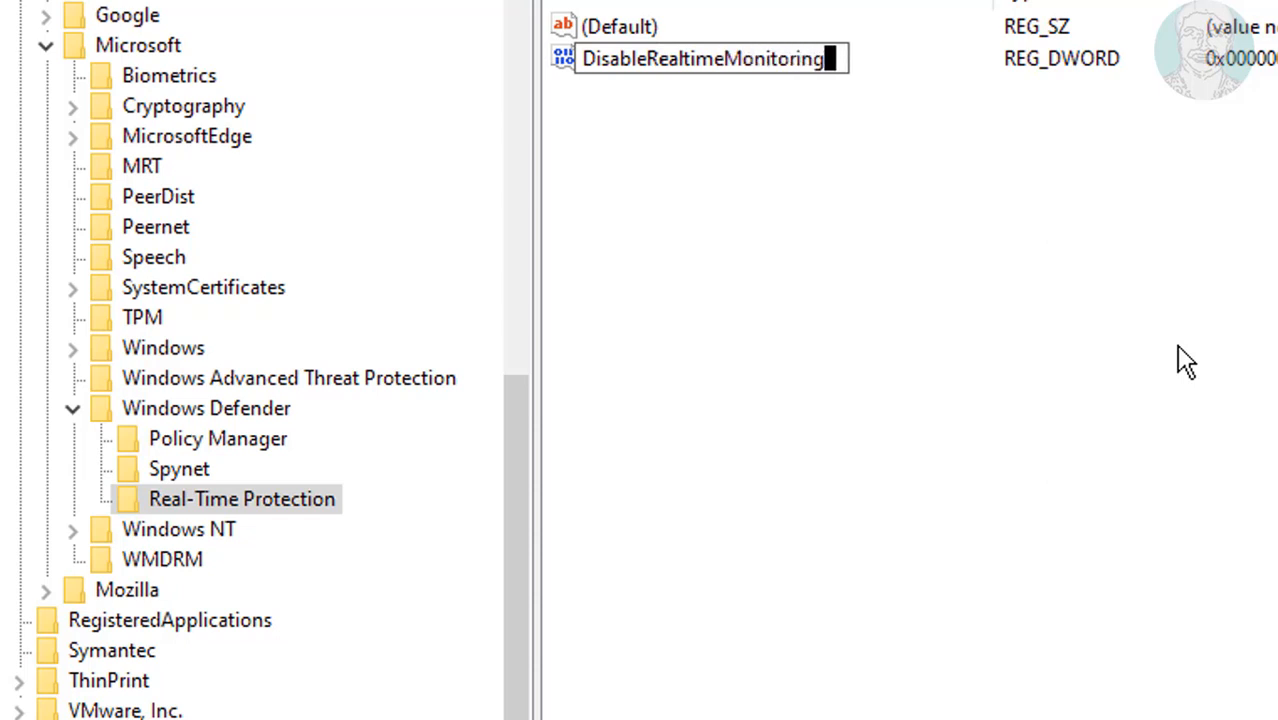
{"action": "mouse_move", "coordinate": [640, 96]}
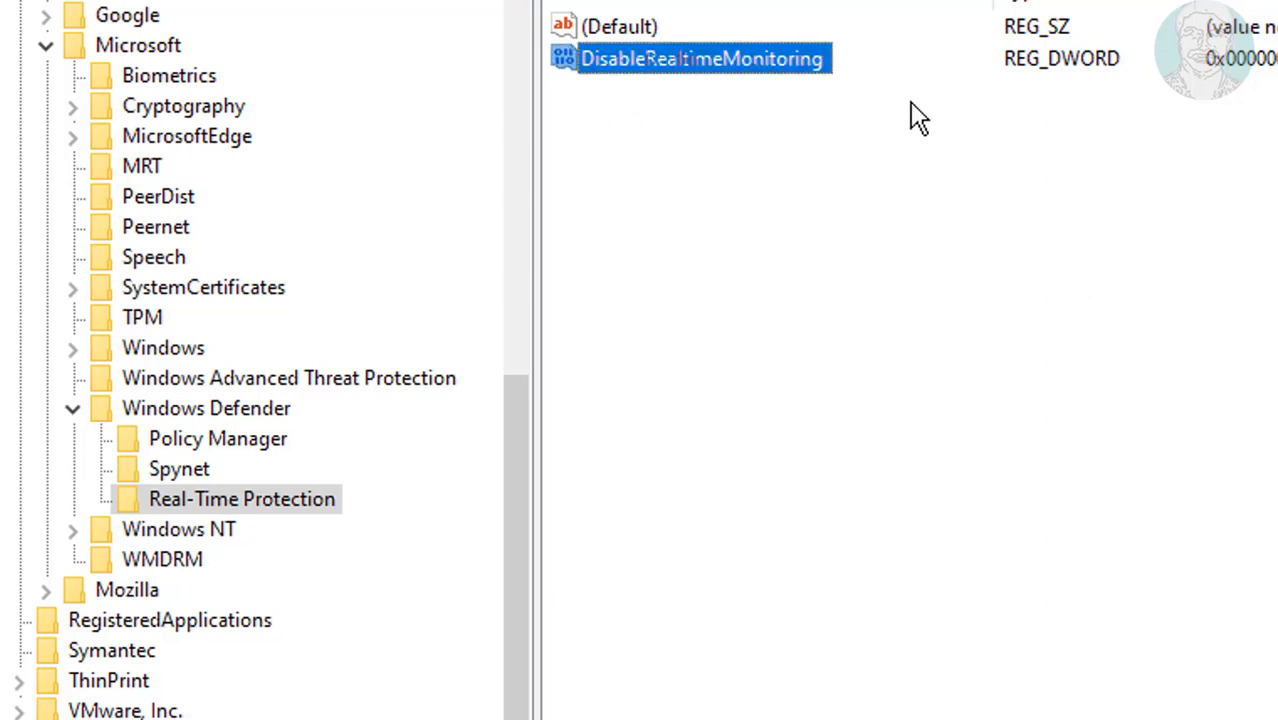
Step: Set DisableRealtimeMonitoring's value data to 1
{"action": "double_click", "coordinate": [700, 58]}
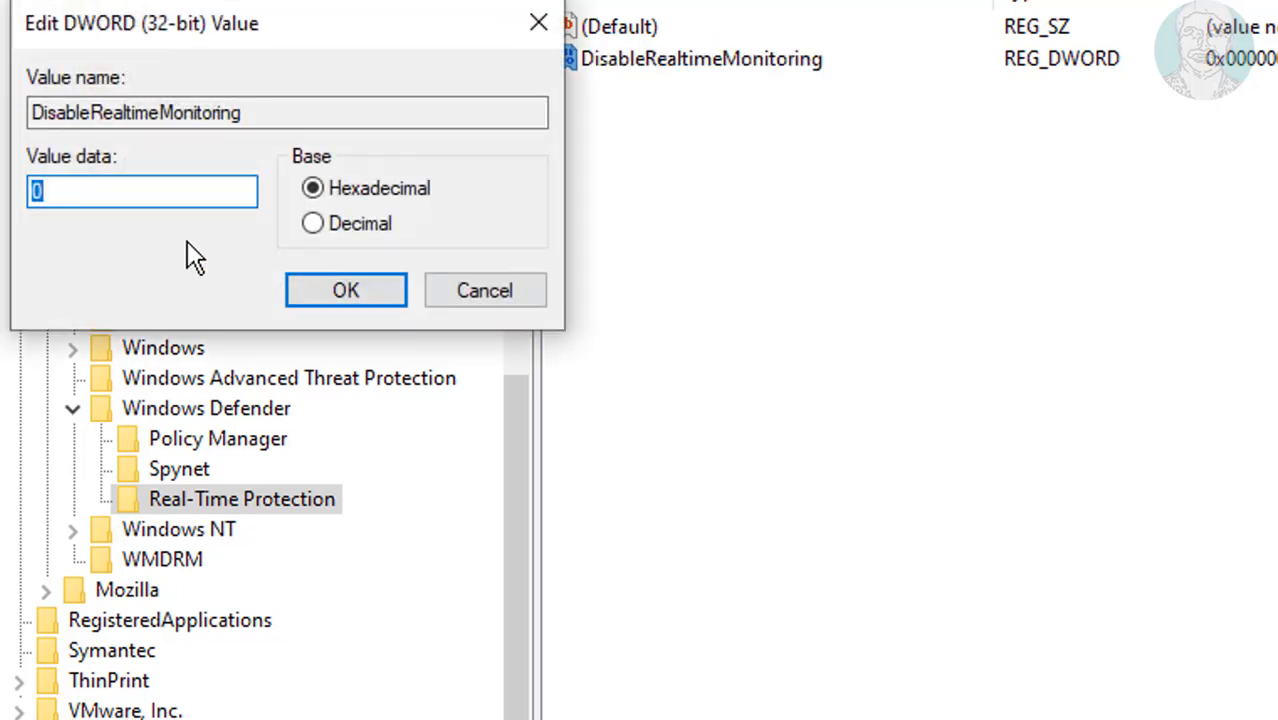
{"action": "type", "text": "1"}
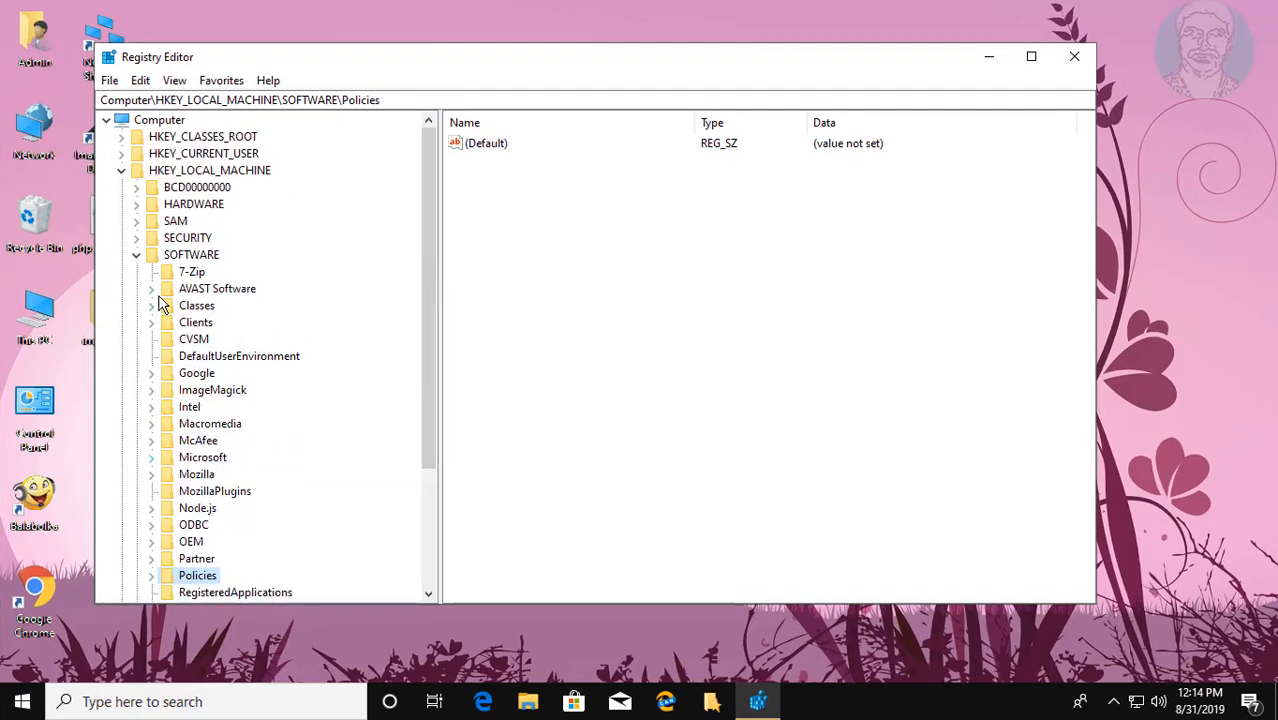
Step: Collapse HKEY_LOCAL_MACHINE and close Registry Editor
{"action": "left_click", "coordinate": [120, 170]}
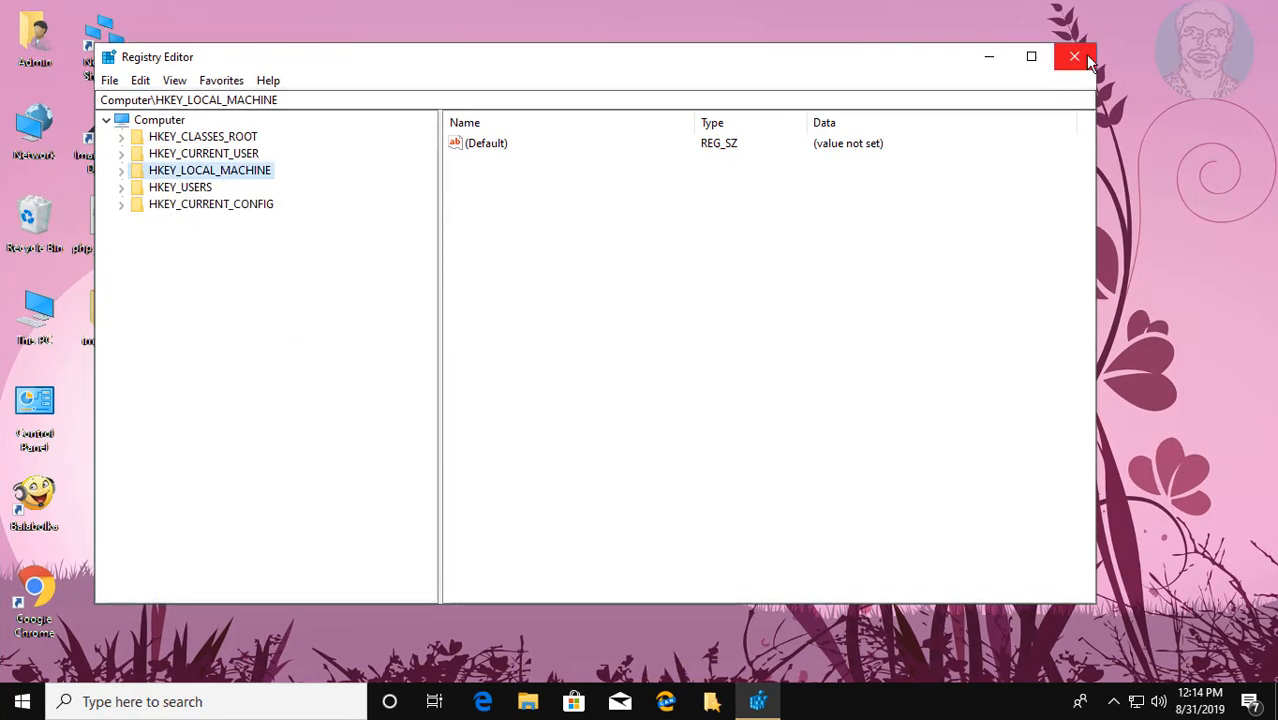
{"action": "left_click", "coordinate": [1076, 56]}
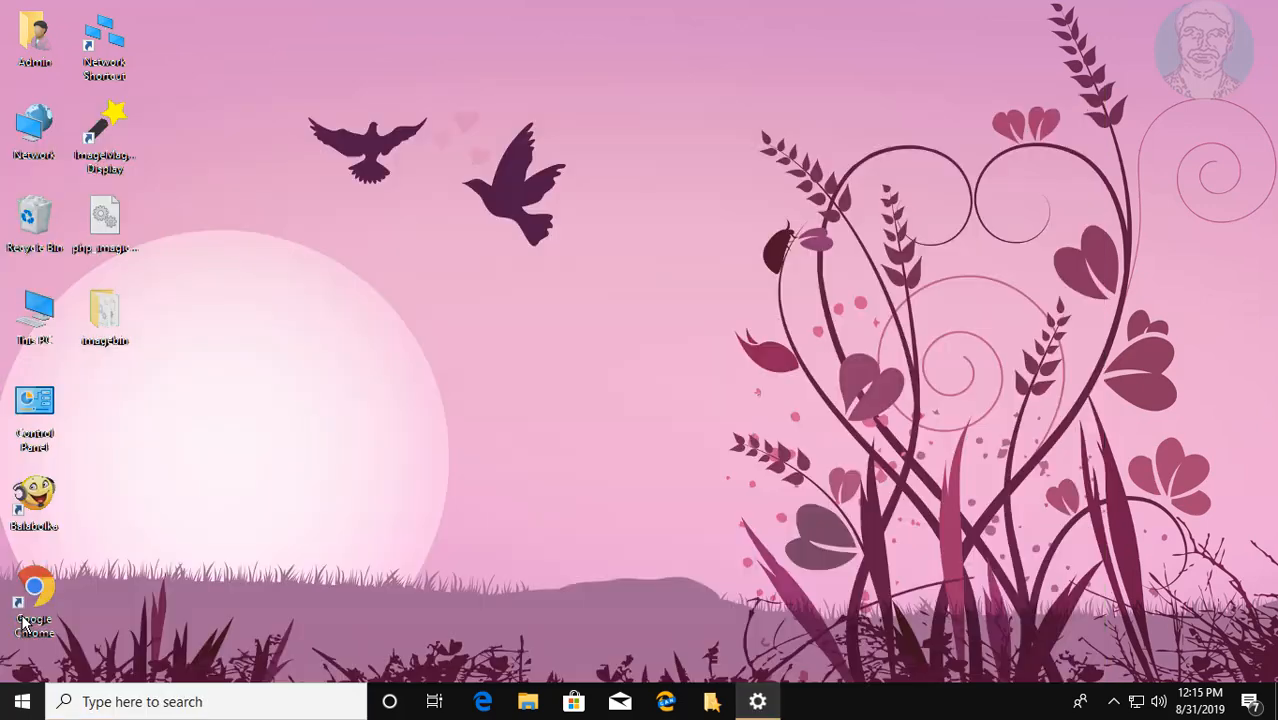
Step: Reopen Settings > Update & Security > Windows Security and launch the Windows Security app
{"action": "left_click", "coordinate": [756, 700]}
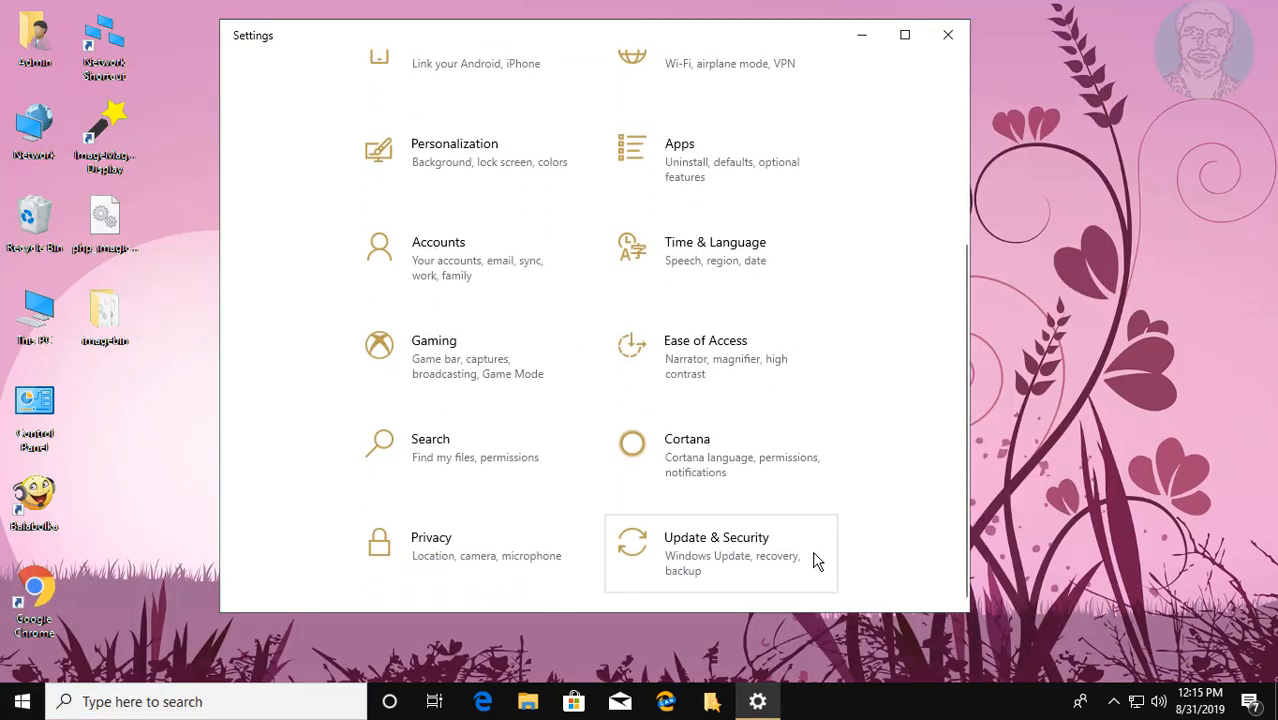
{"action": "left_click", "coordinate": [716, 552]}
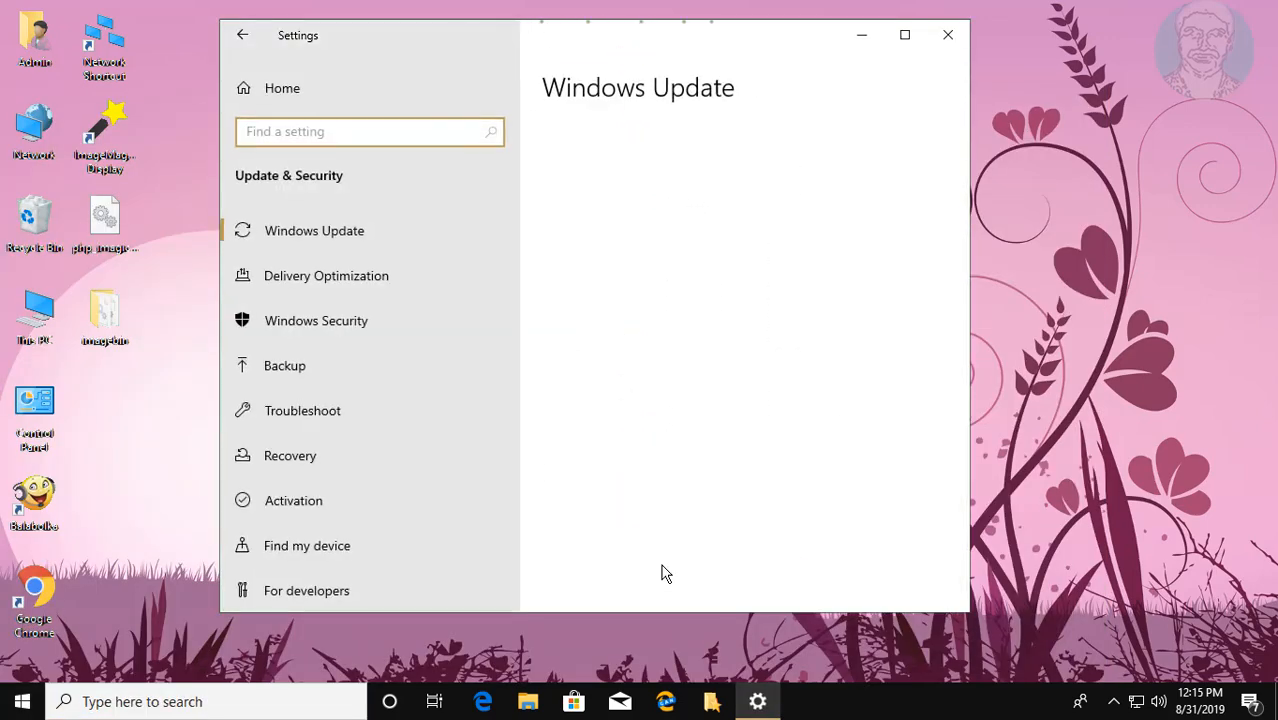
{"action": "left_click", "coordinate": [314, 230]}
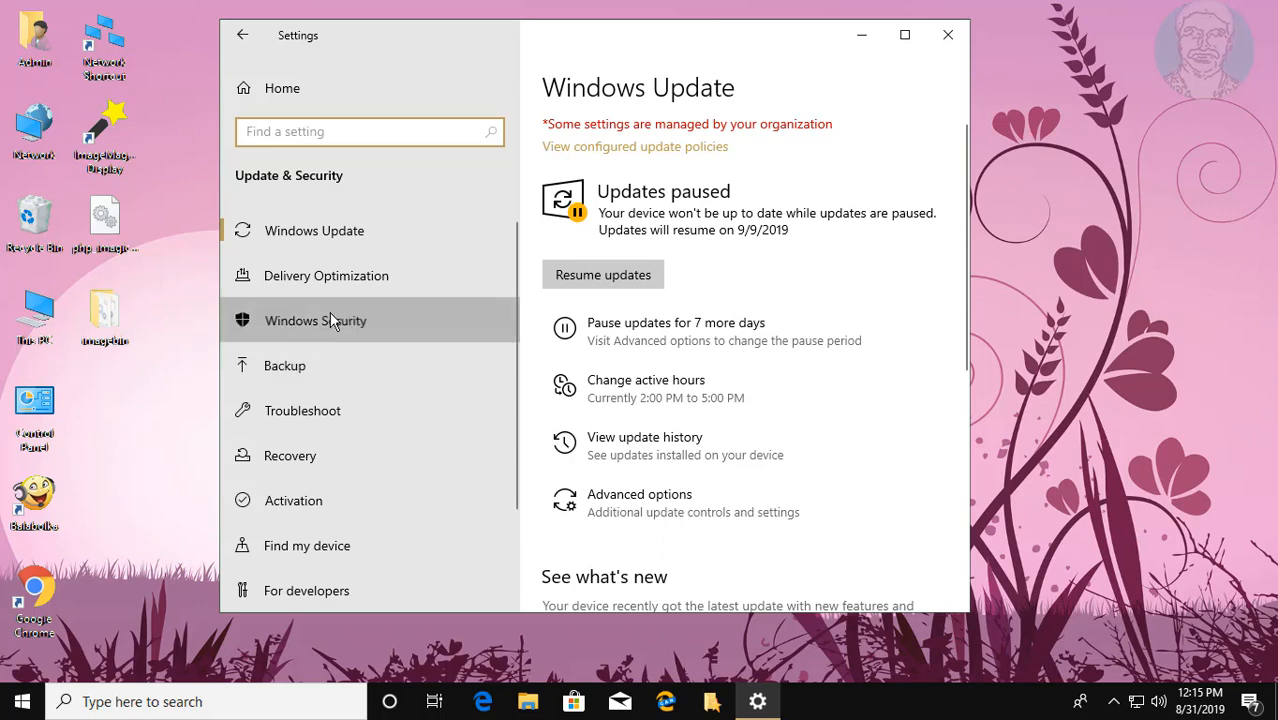
{"action": "left_click", "coordinate": [316, 320]}
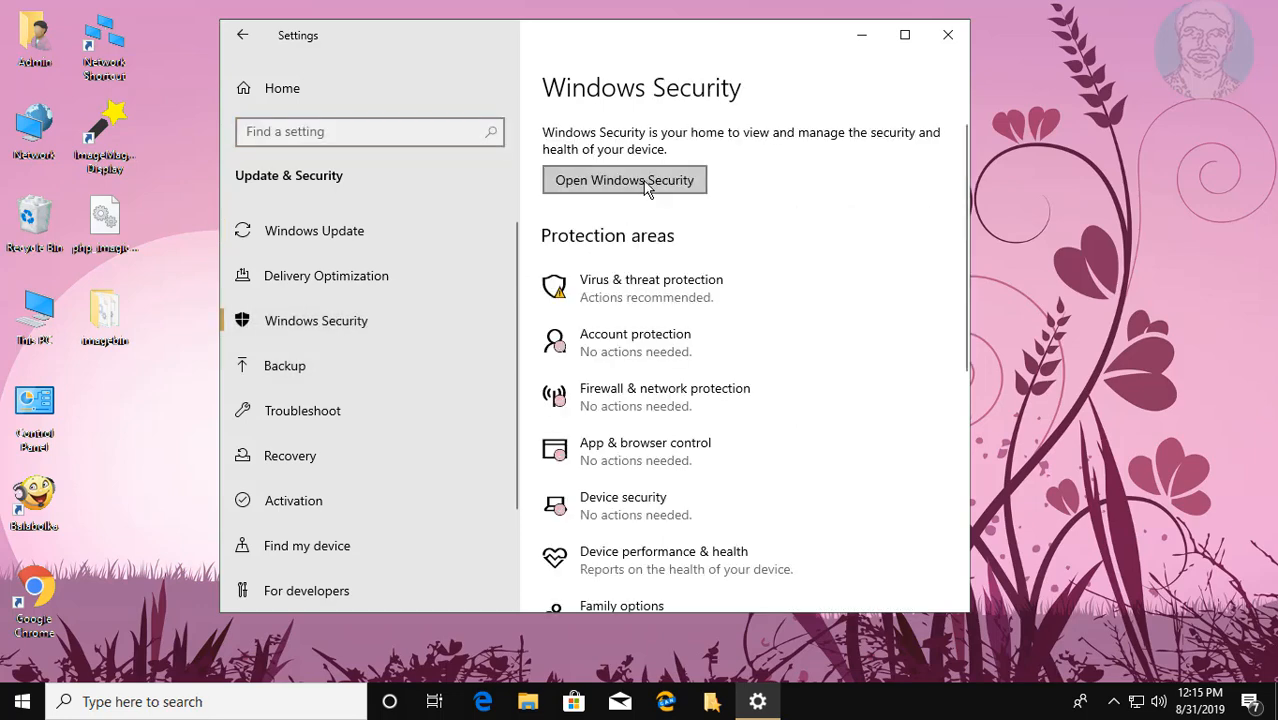
{"action": "left_click", "coordinate": [624, 180]}
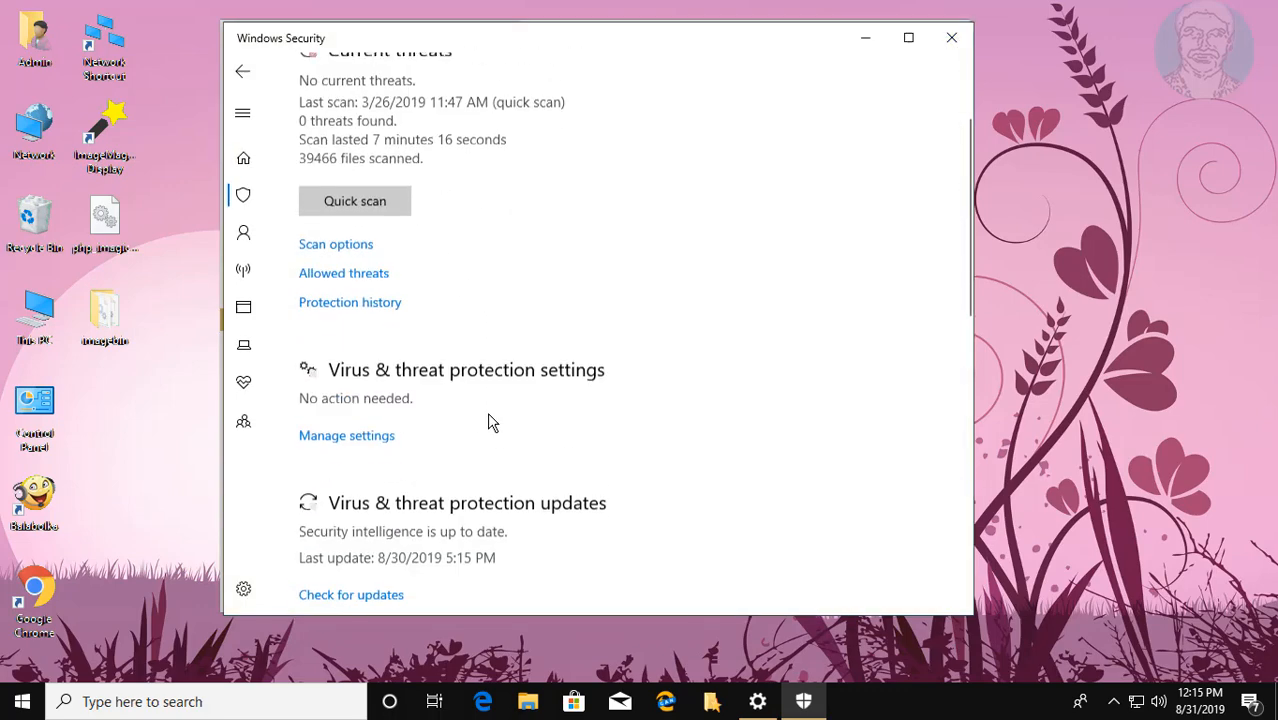
Step: Confirm Real-time protection shows Off and managed by your administrator under Manage settings
{"action": "left_click", "coordinate": [346, 436]}
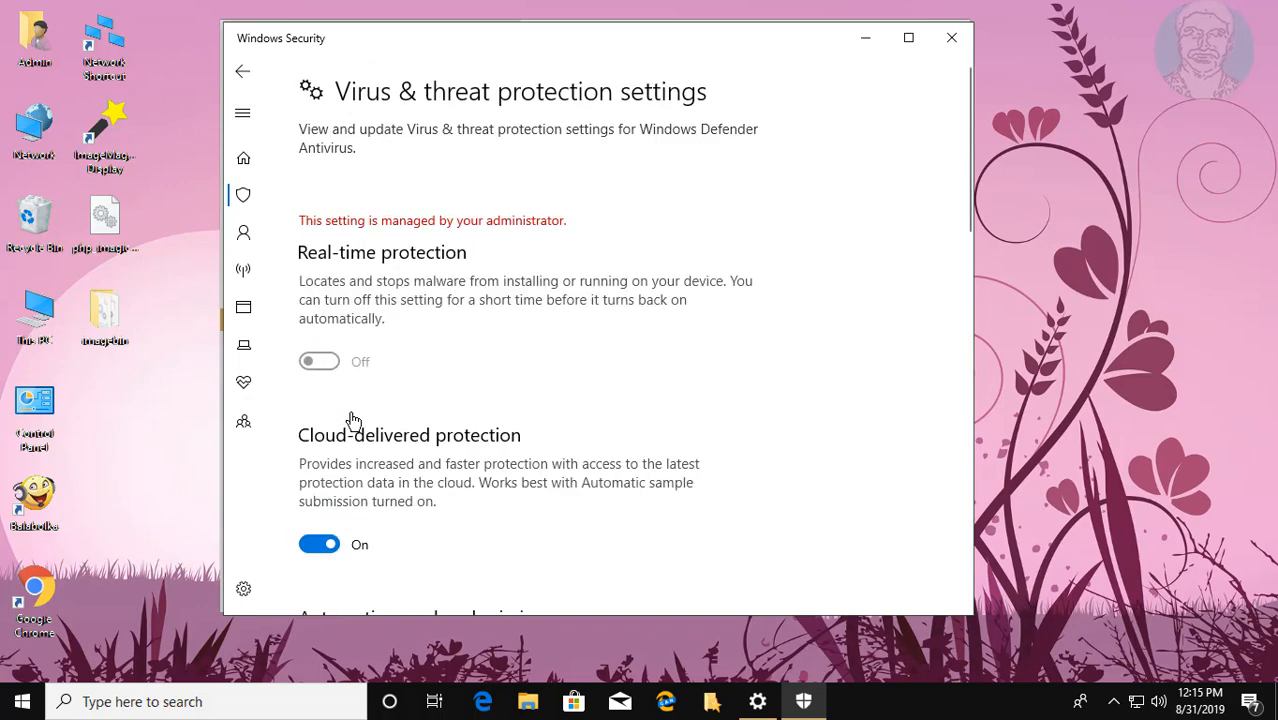
{"action": "mouse_move", "coordinate": [312, 236]}
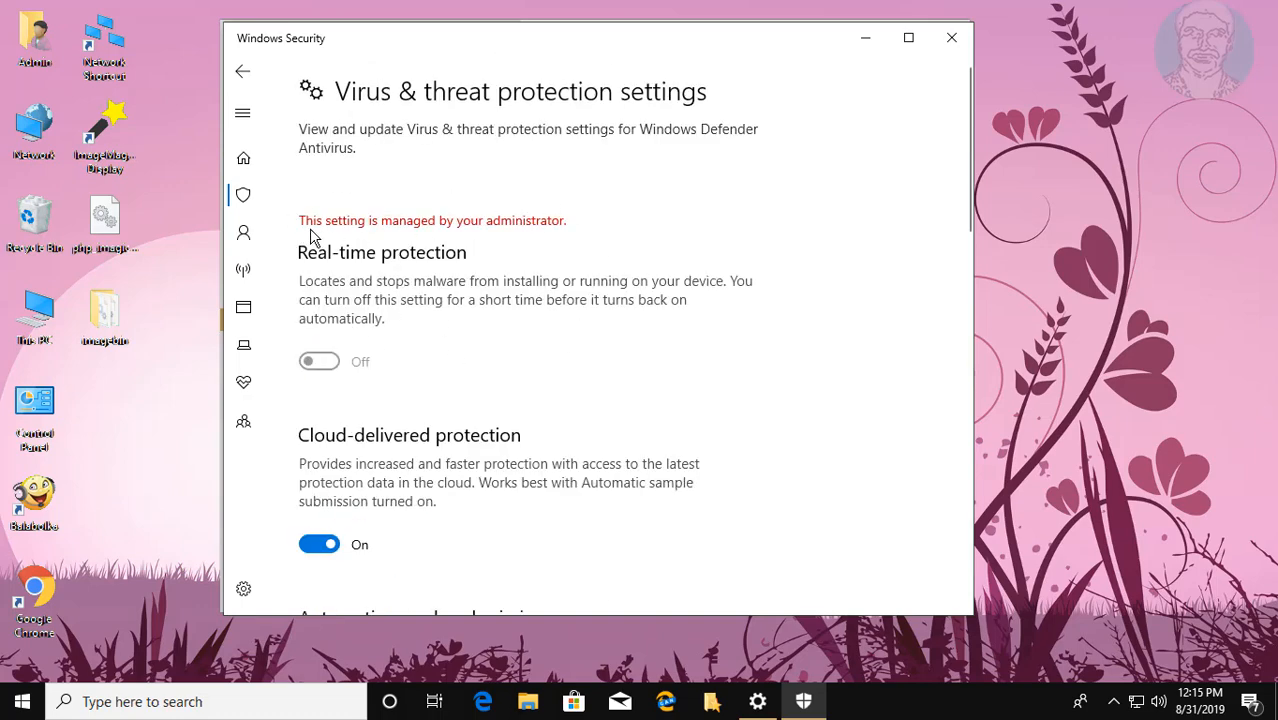
{"action": "mouse_move", "coordinate": [464, 370]}
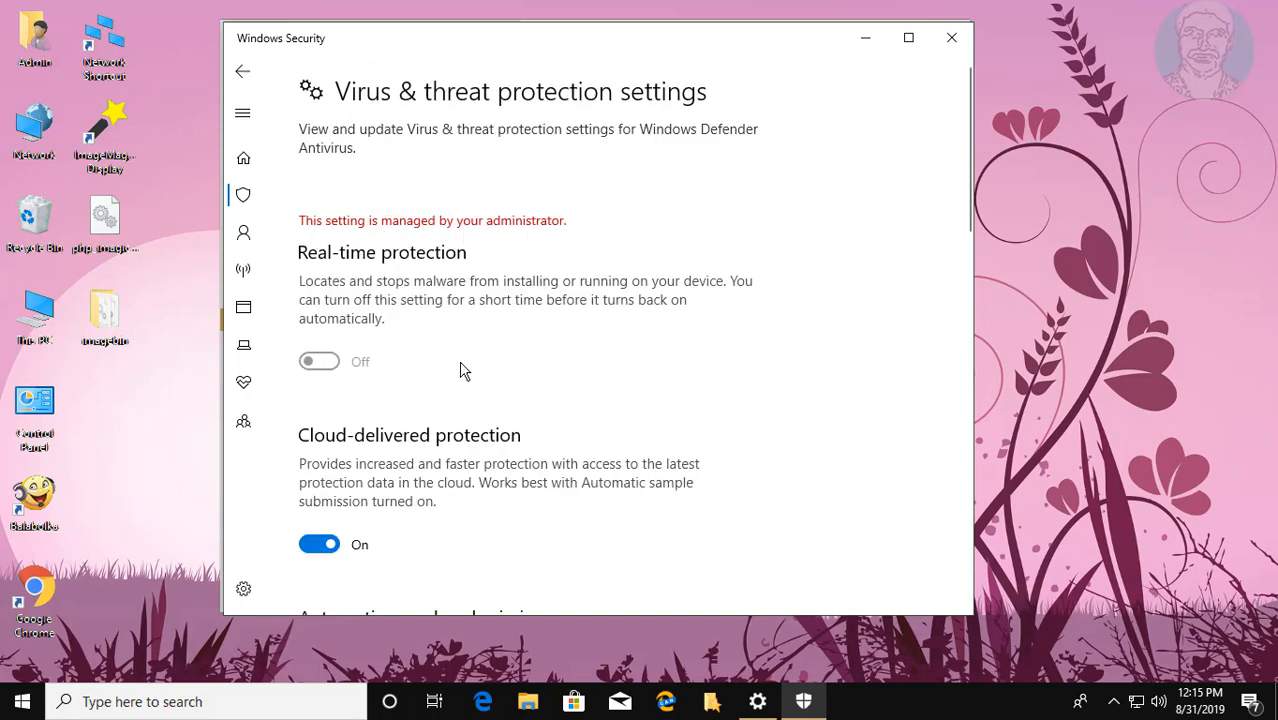